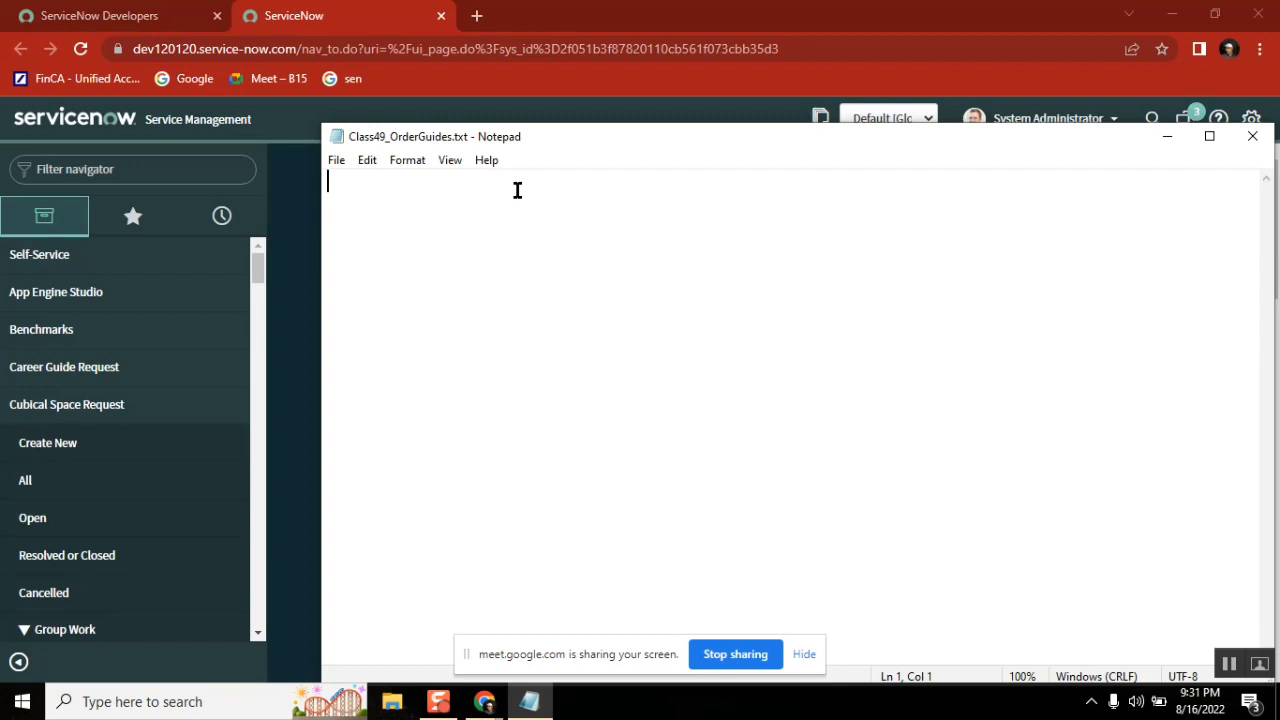
mouse_move(501, 180)
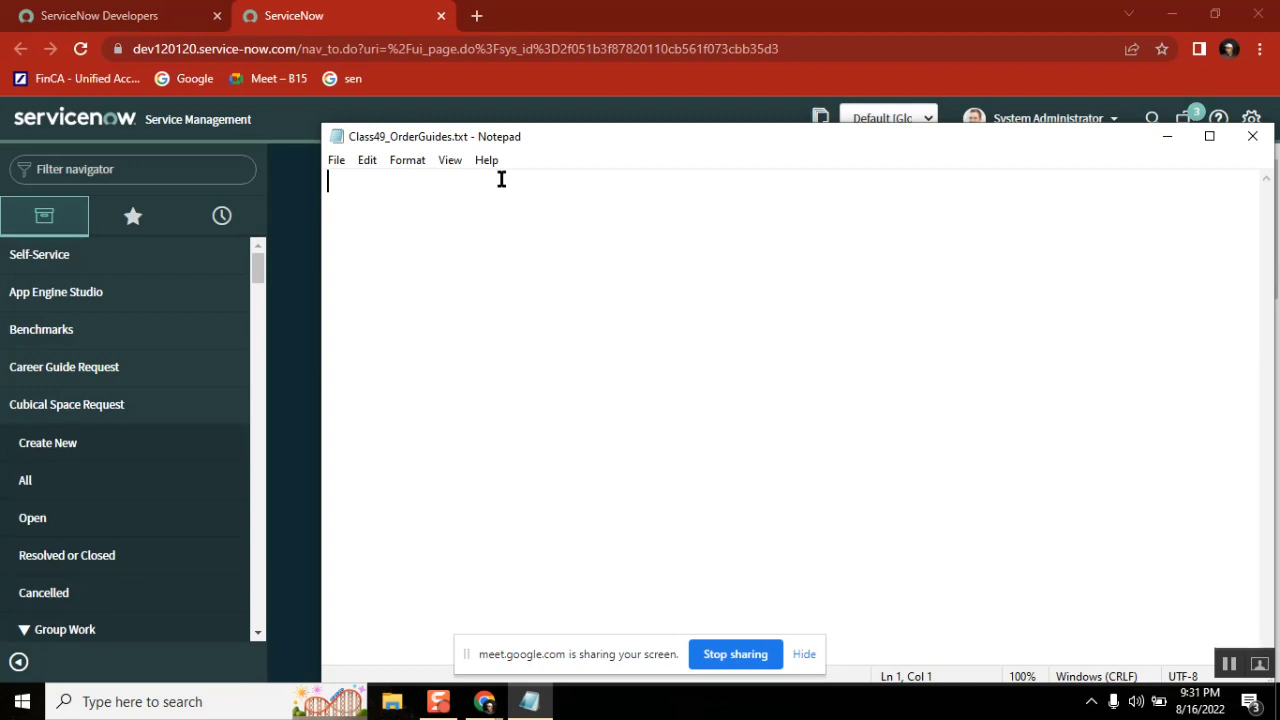
Replace a mistyped word with the heading 'workflow for a record producer..' and a 'why?' line
type("typial")
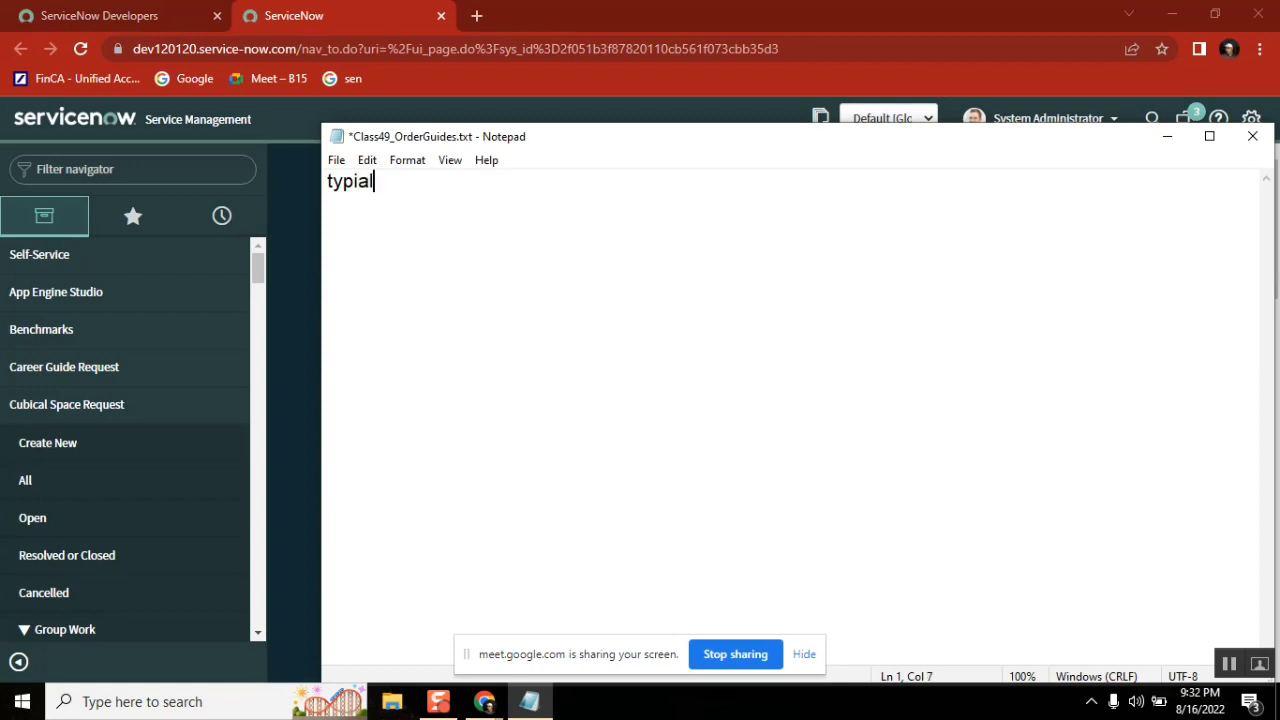
key("ctrl+a")
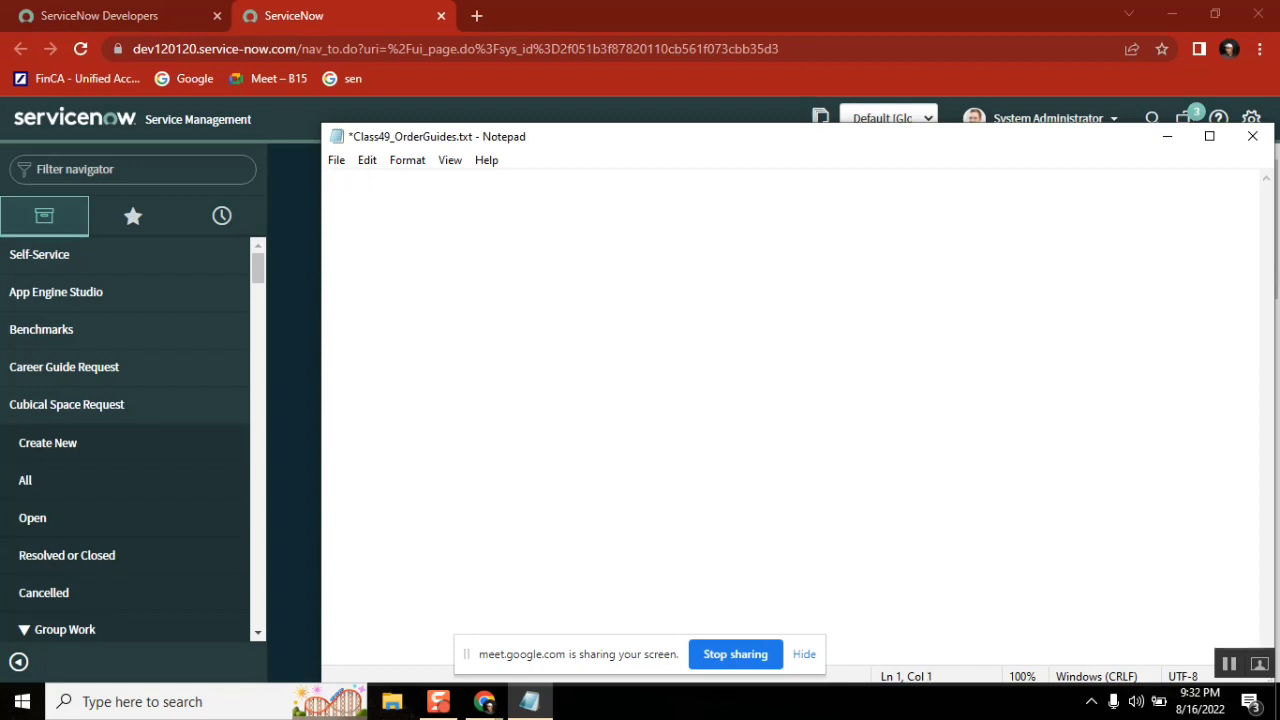
type("workflow for a")
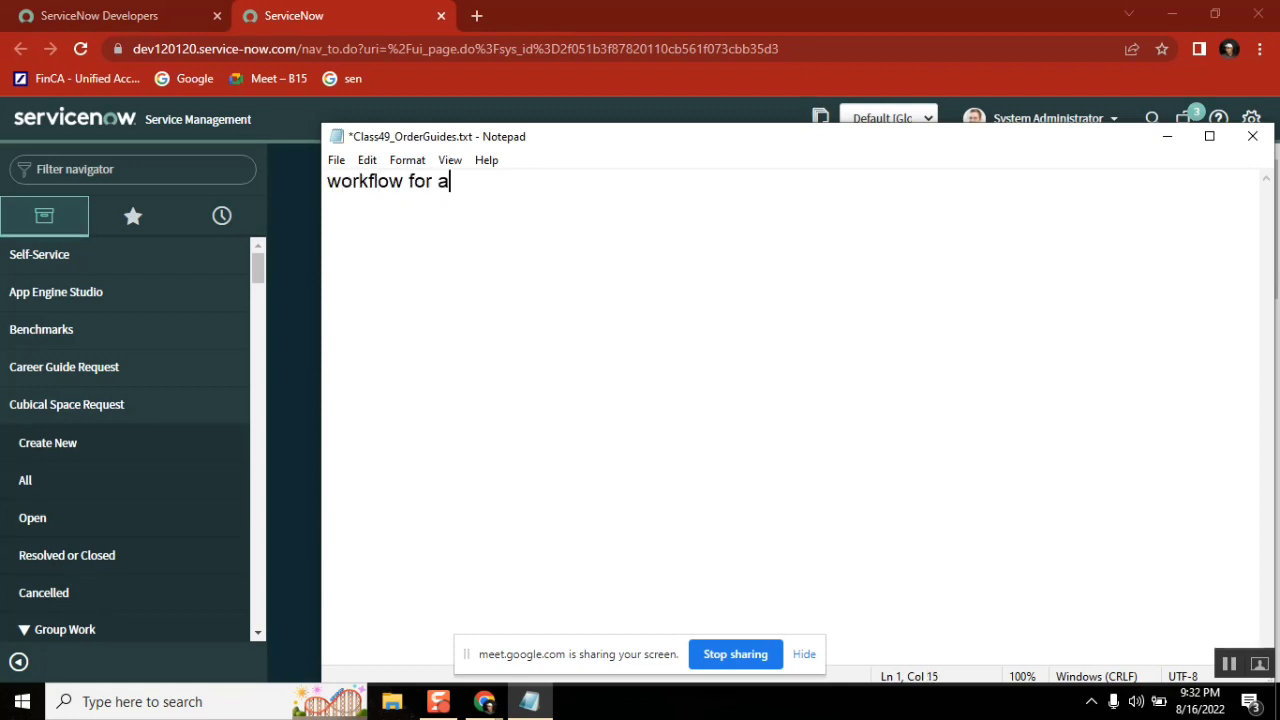
type("record prod")
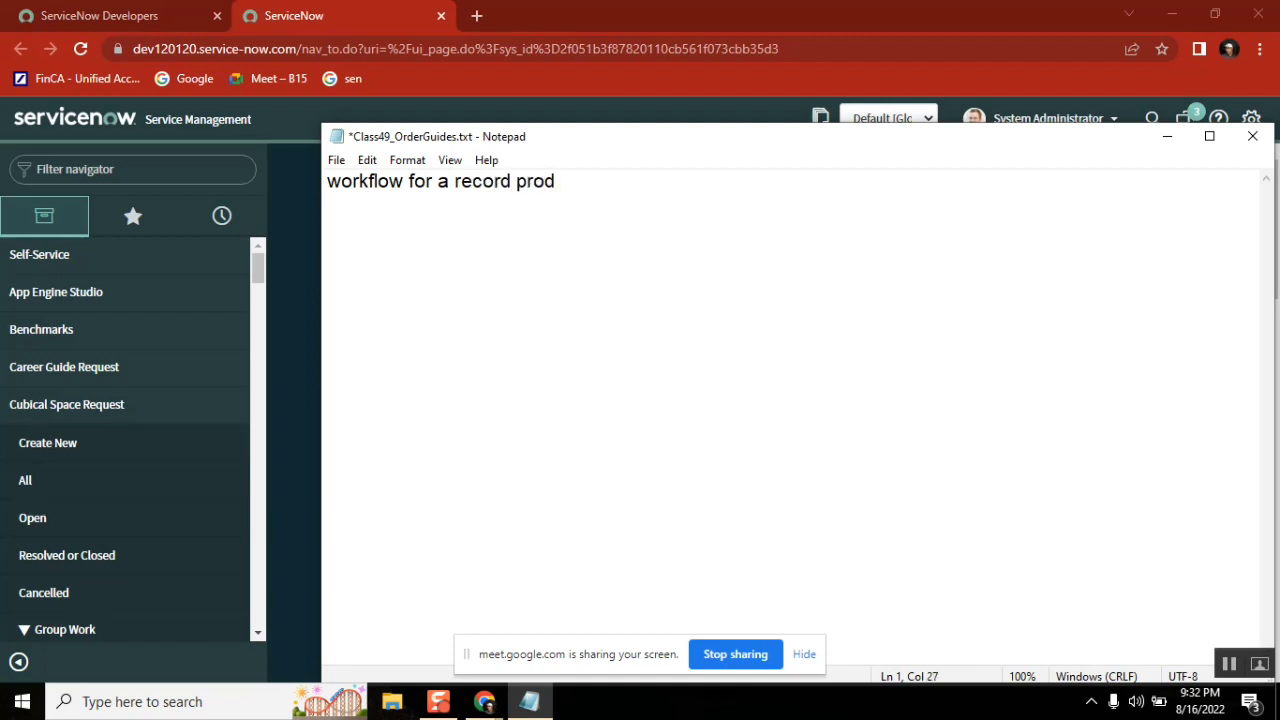
type("ucer")
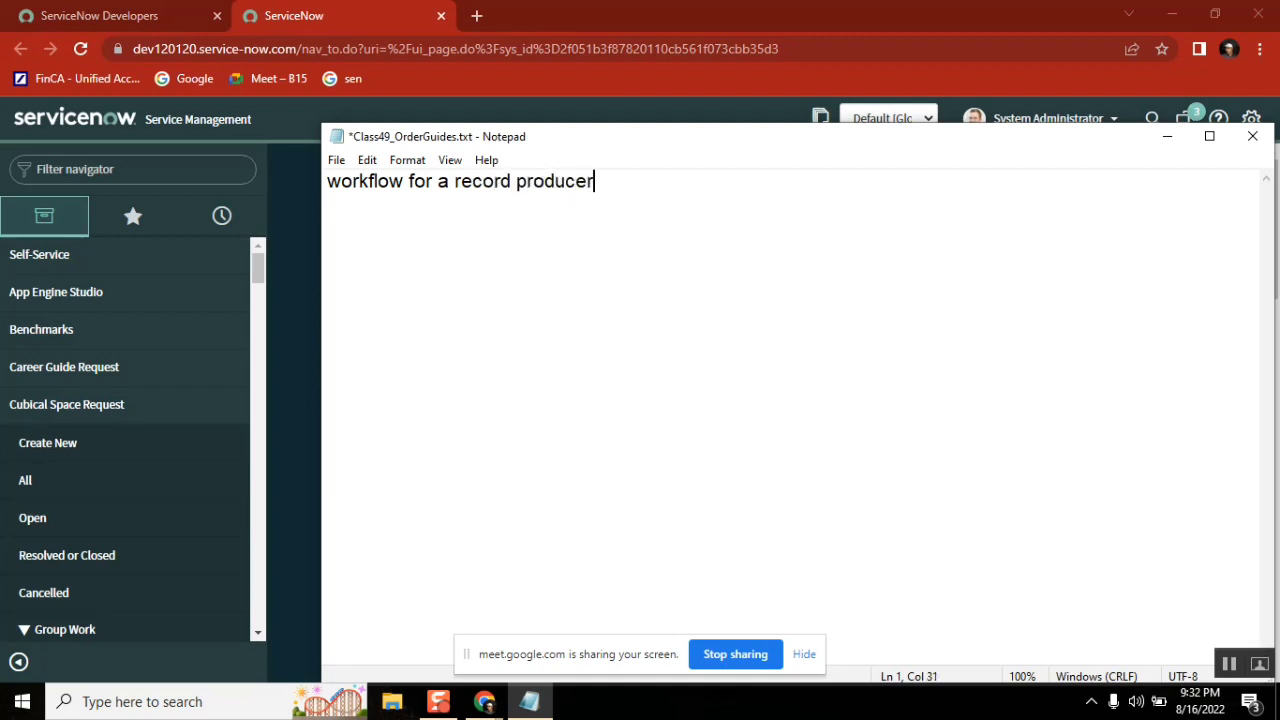
type("..")
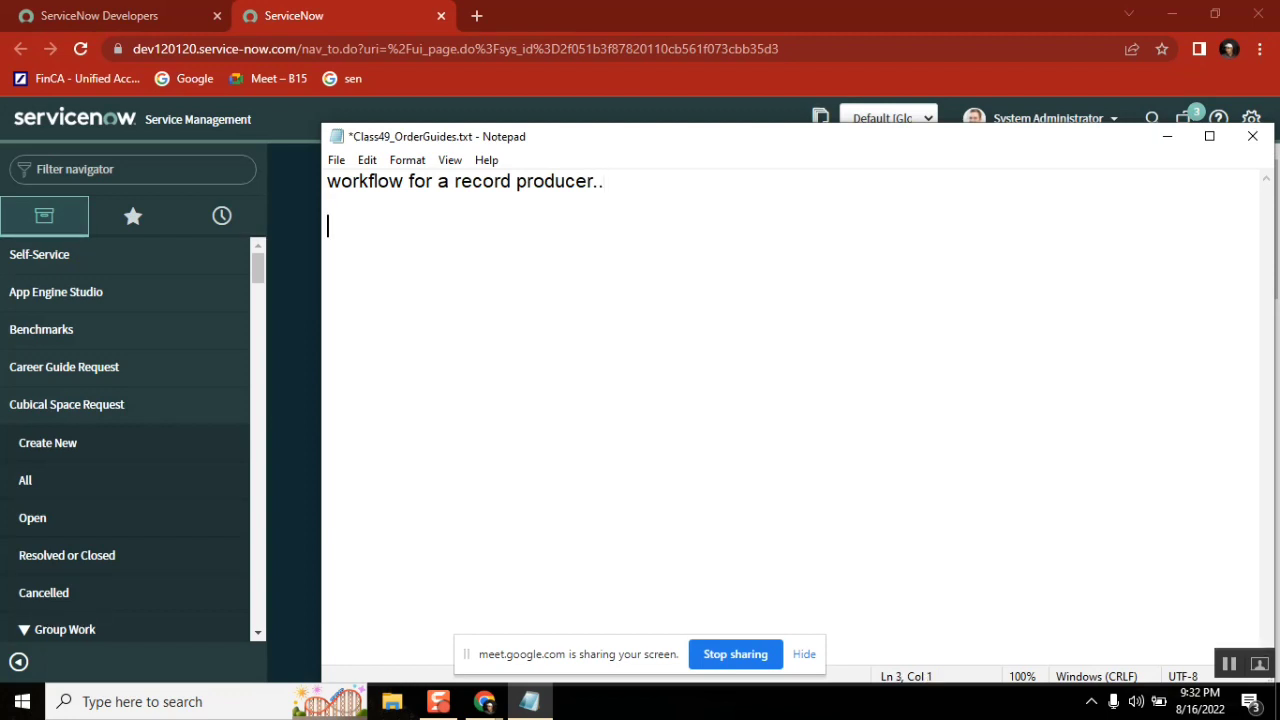
type("why?")
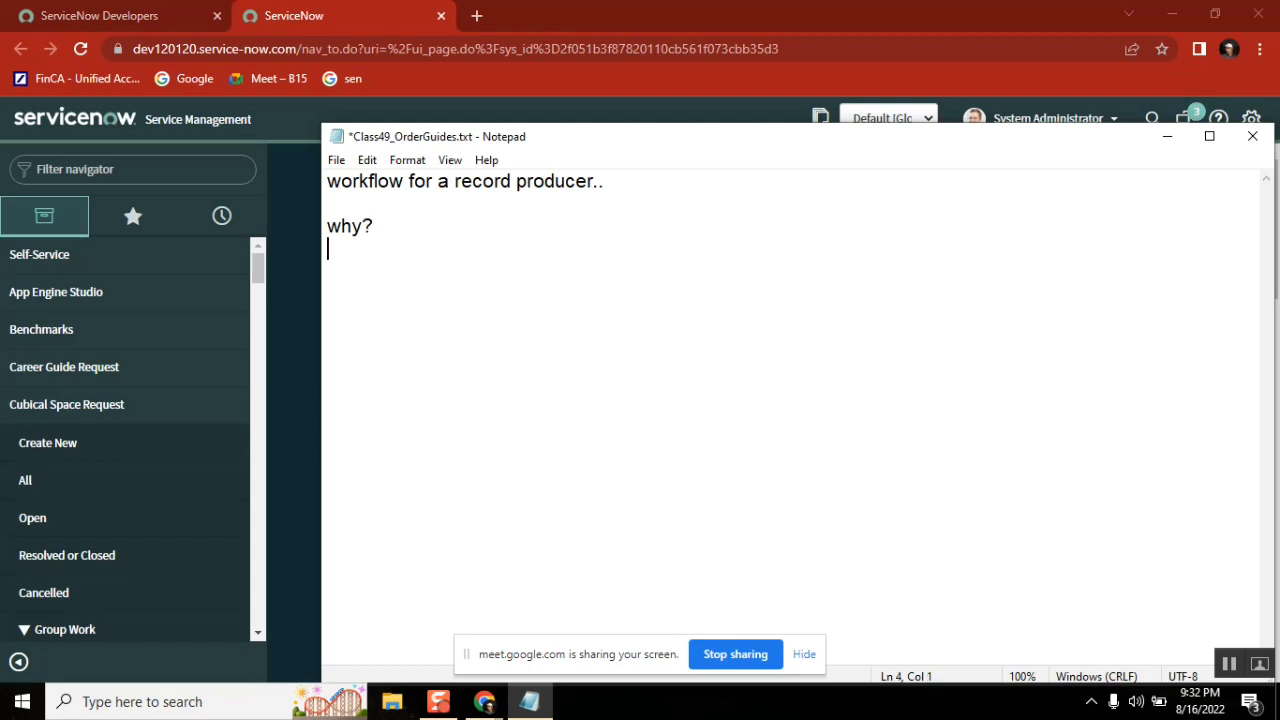
Add the line 'type 1: request - ritm (workflow) - task' below 'why?'
double_click(365, 181)
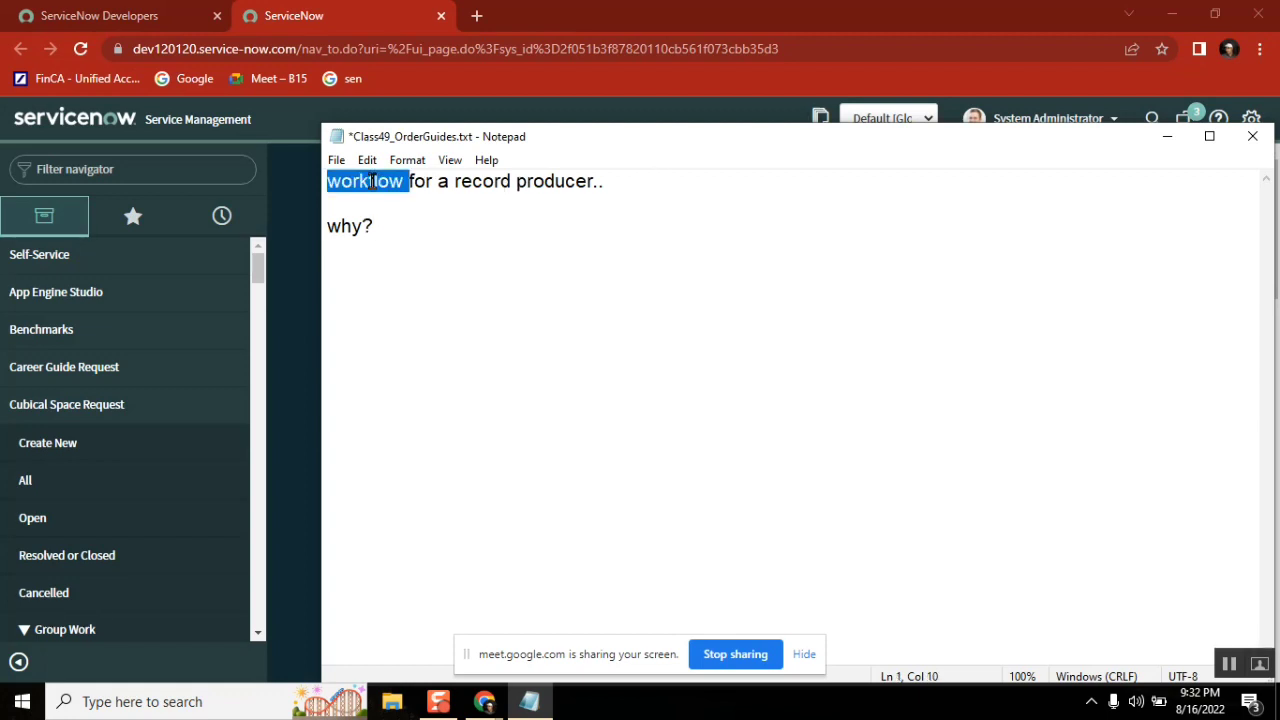
left_click(373, 226)
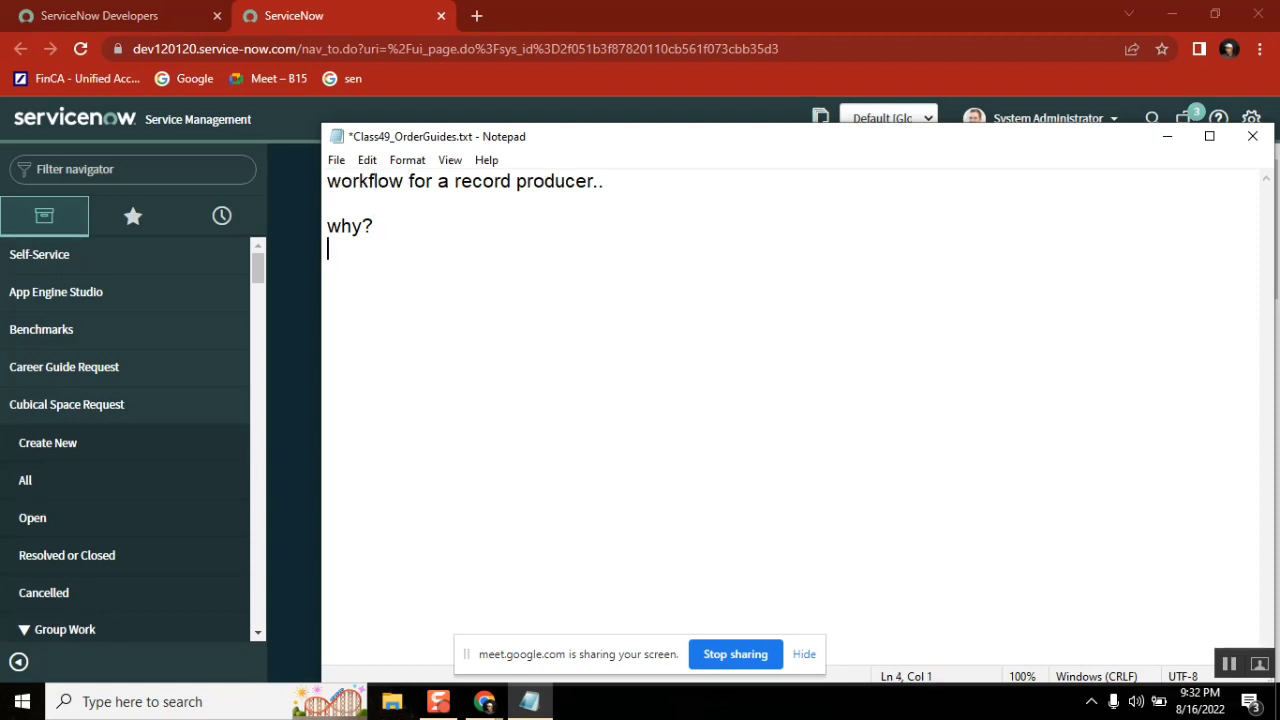
type("s")
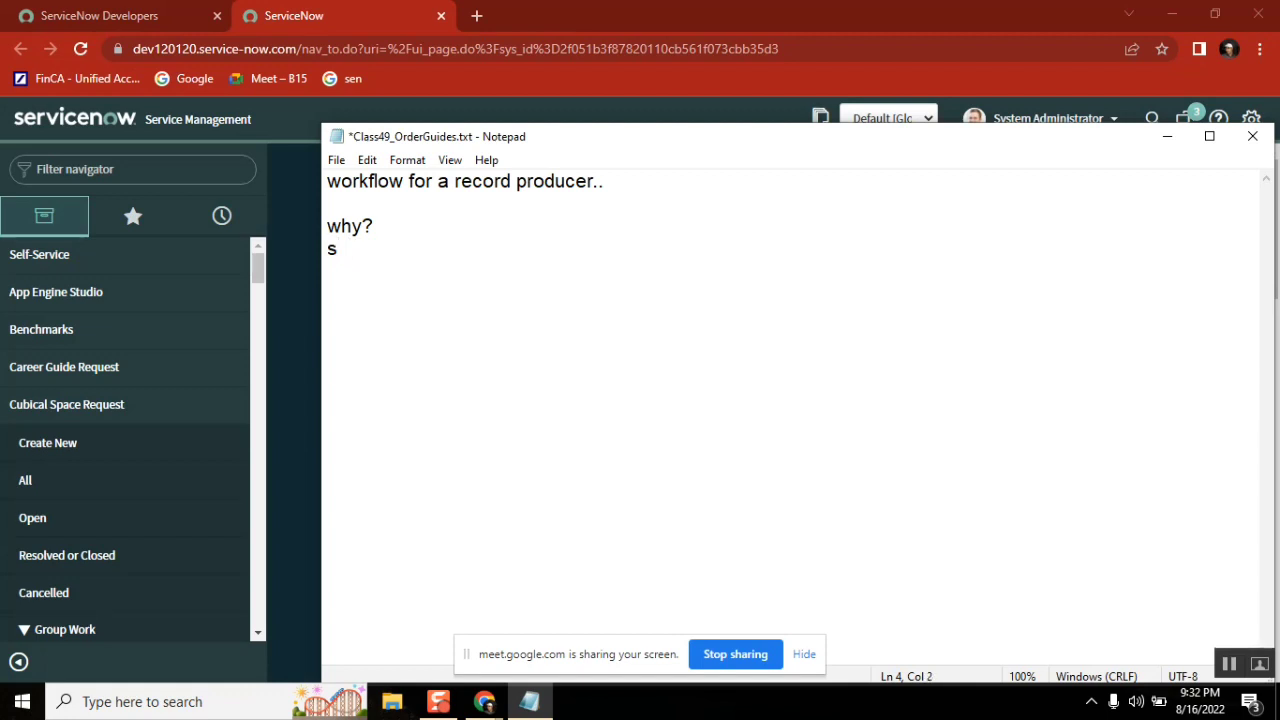
type("vat")
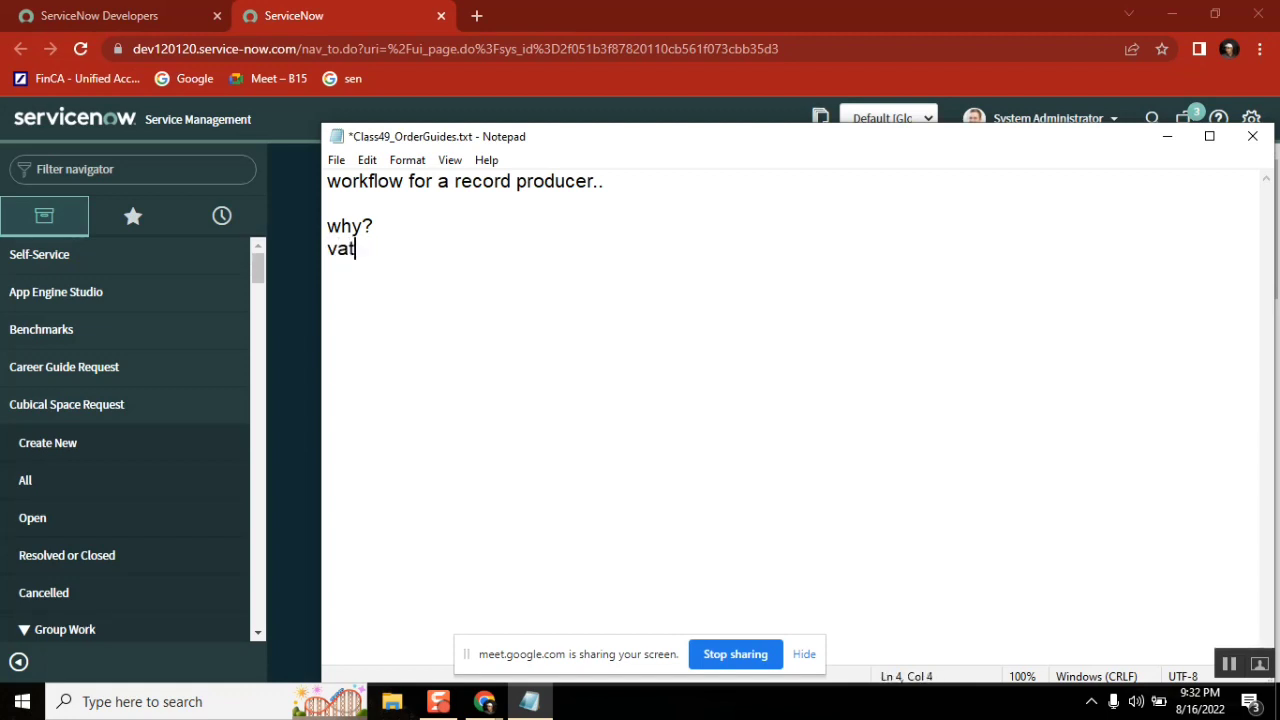
type("type")
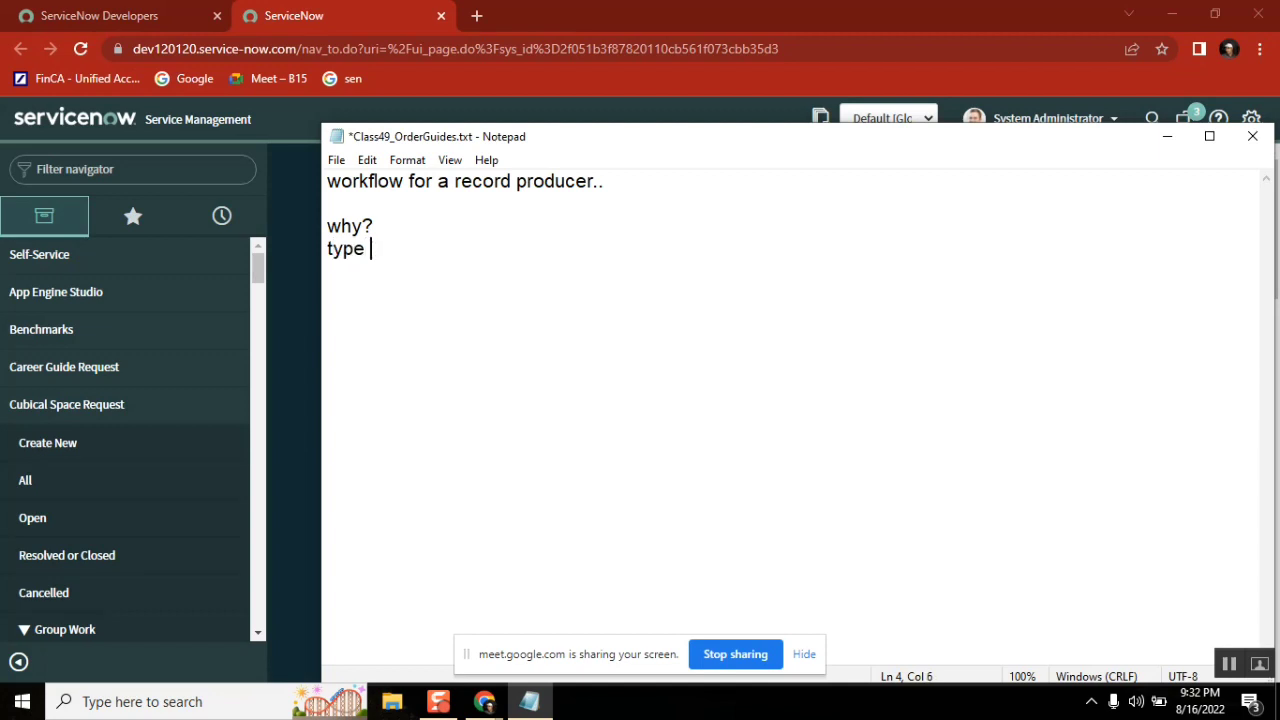
type("1:")
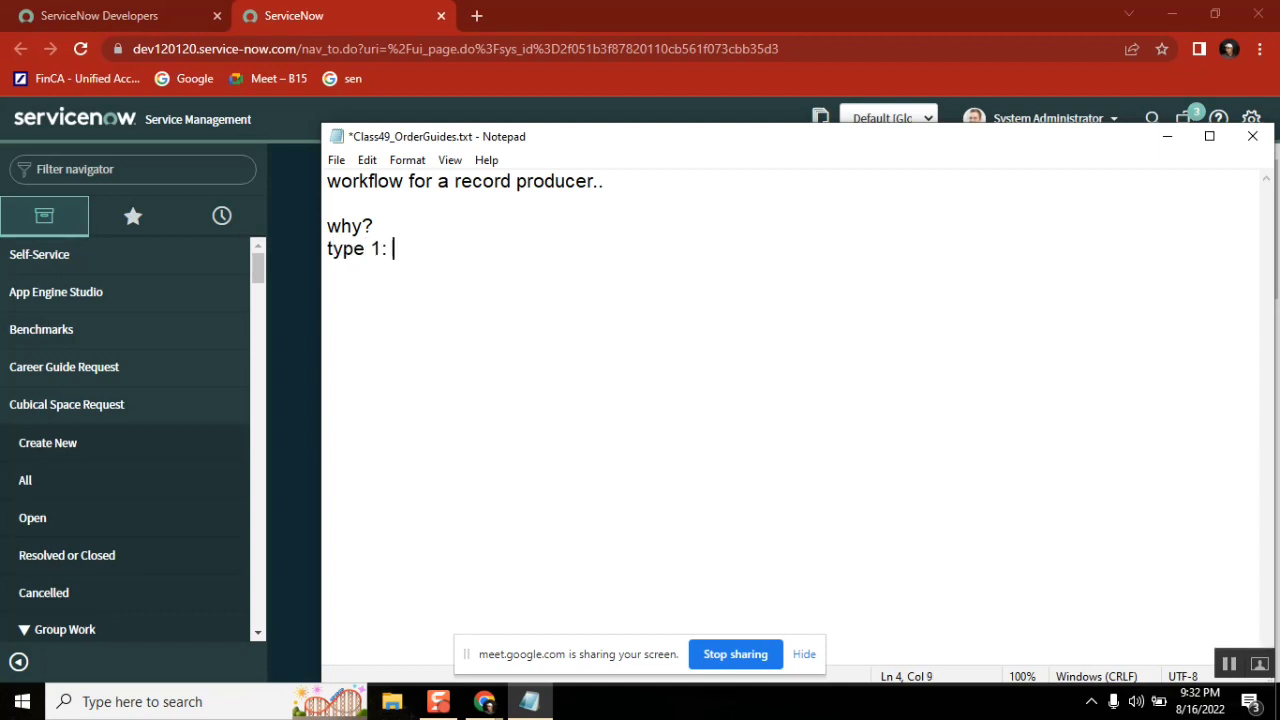
type("request")
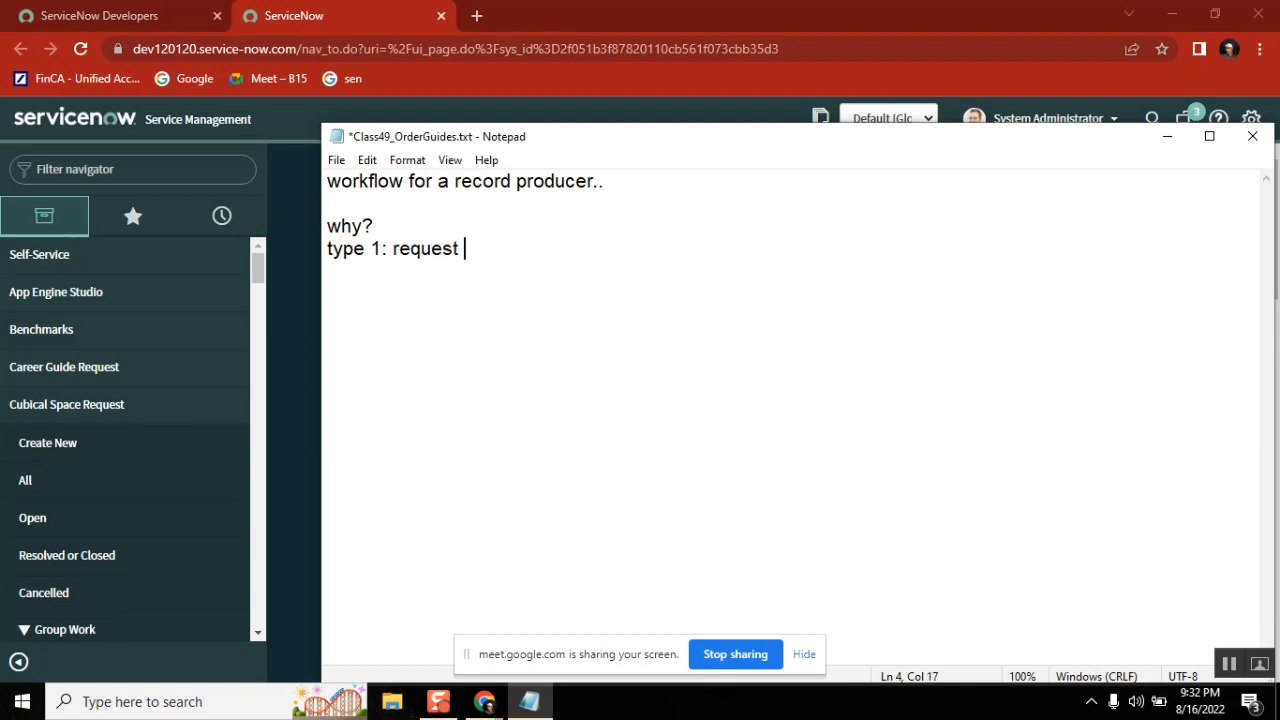
type("- r")
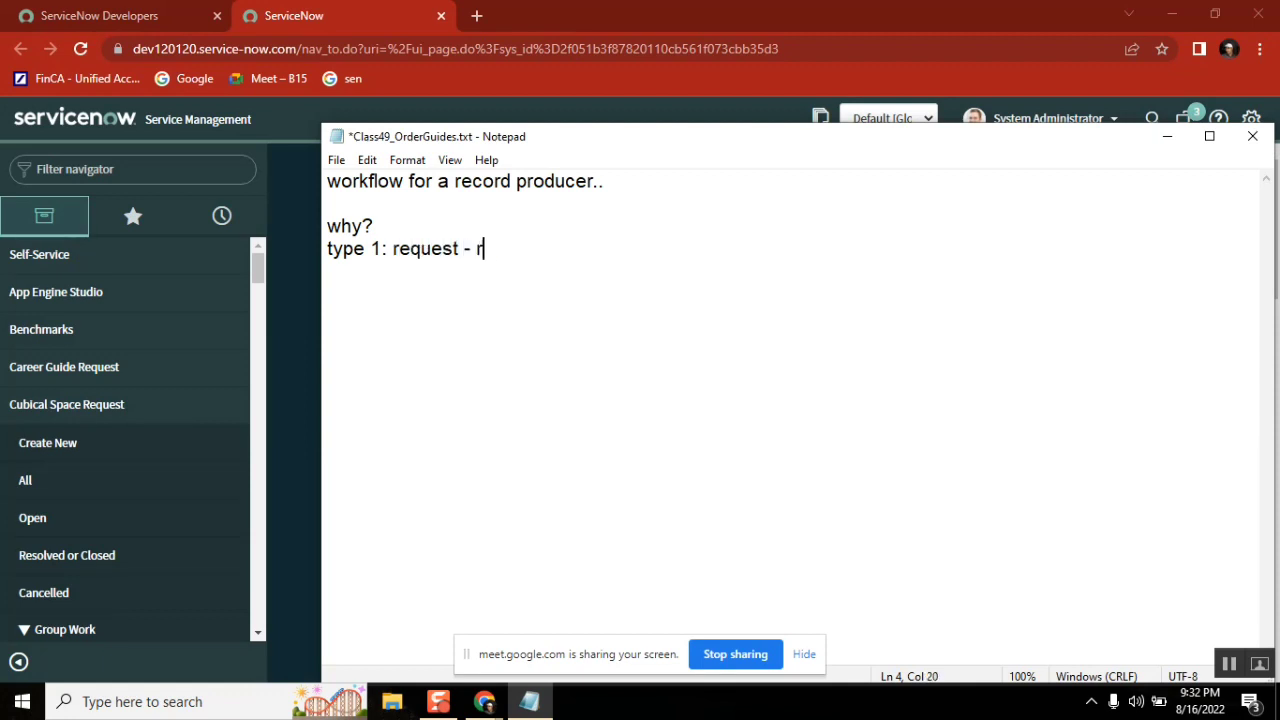
type("itm (work")
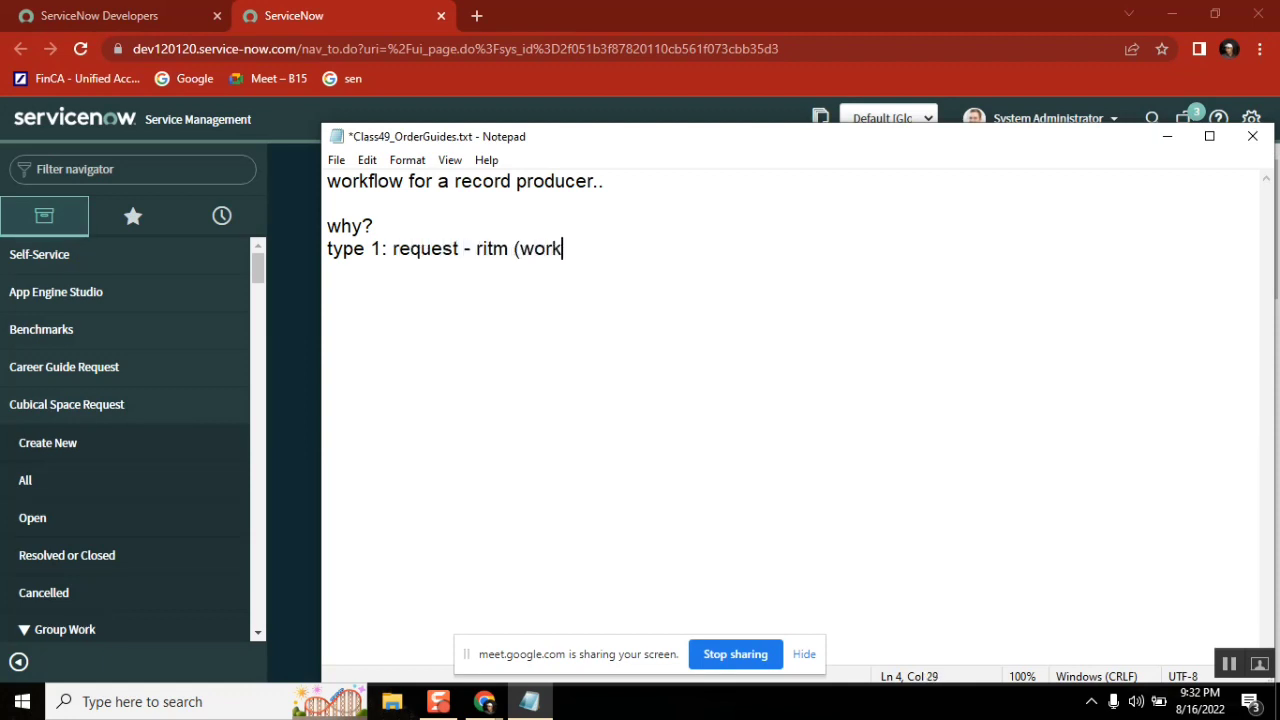
type("flow) -")
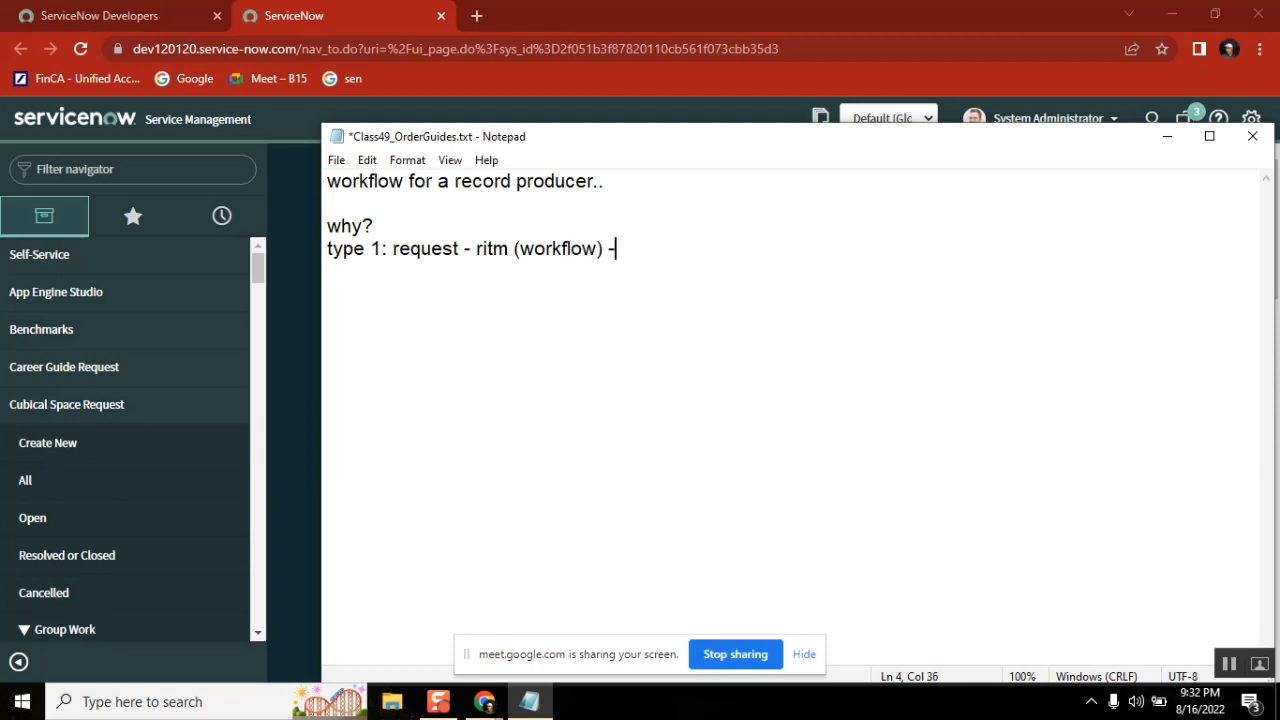
type("task")
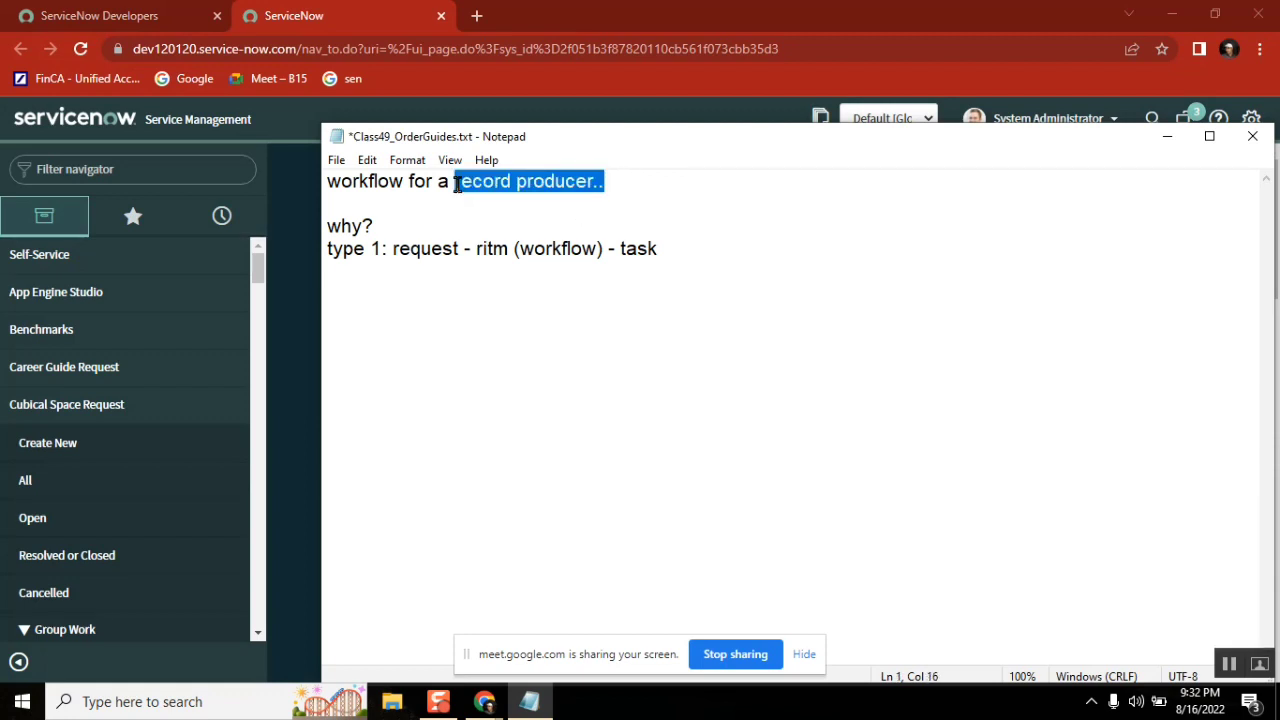
Highlight the words 'record producer' in the heading while explaining, then deselect
double_click(558, 181)
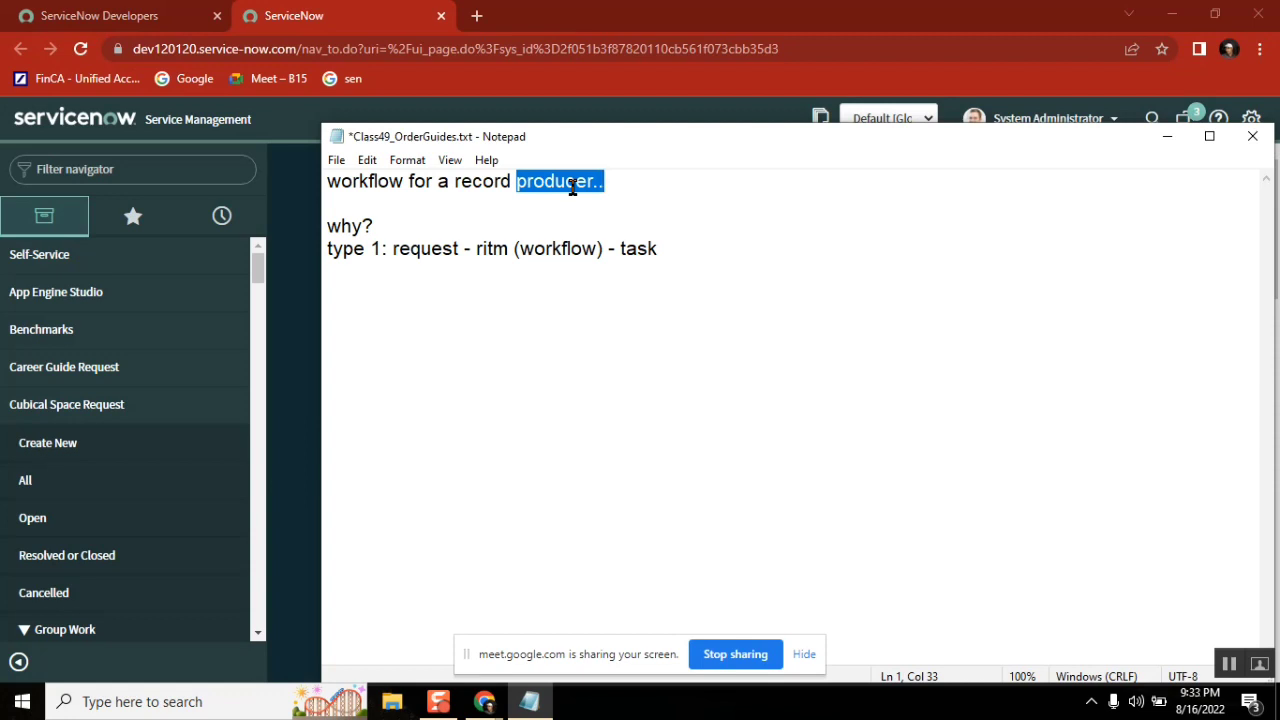
double_click(348, 226)
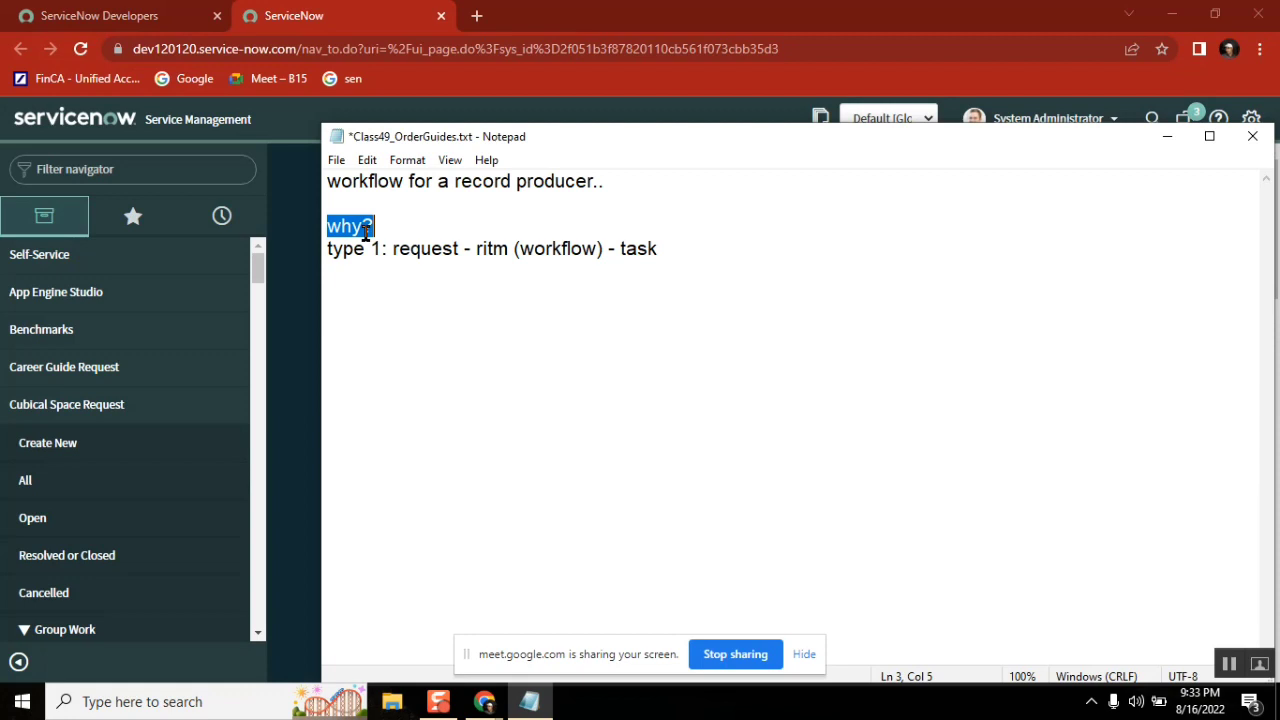
mouse_move(540, 202)
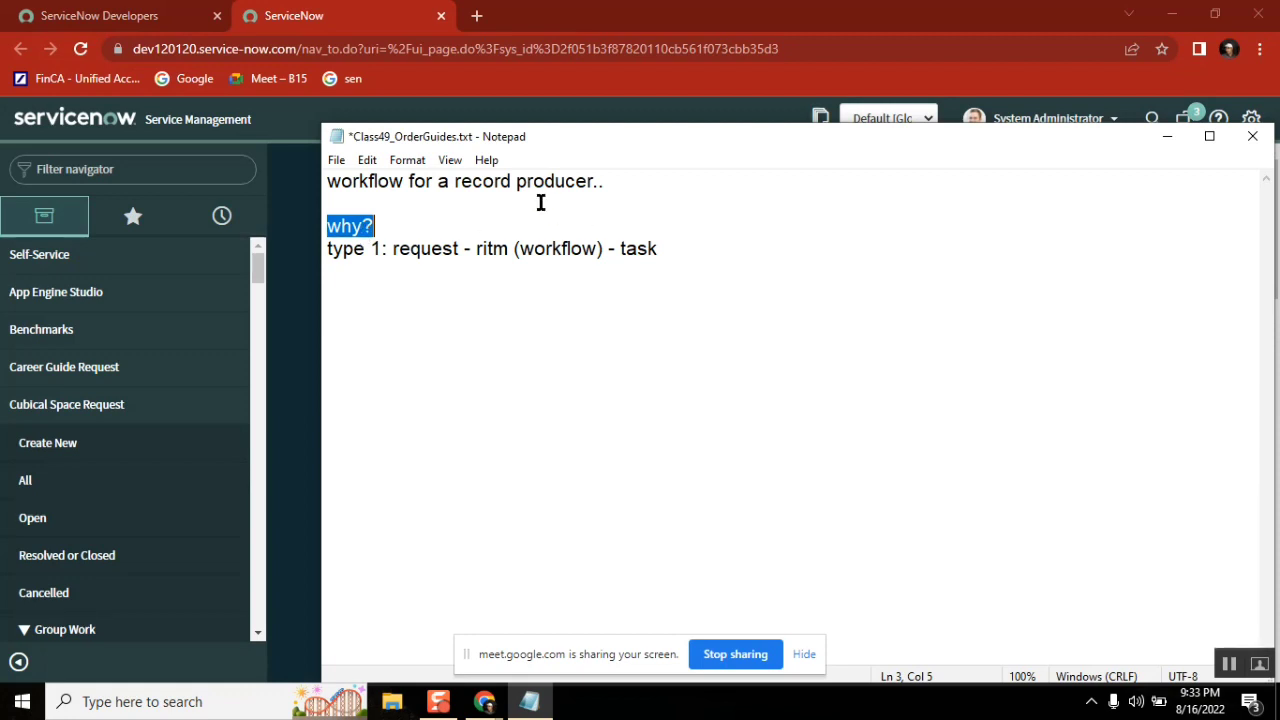
left_click(531, 181)
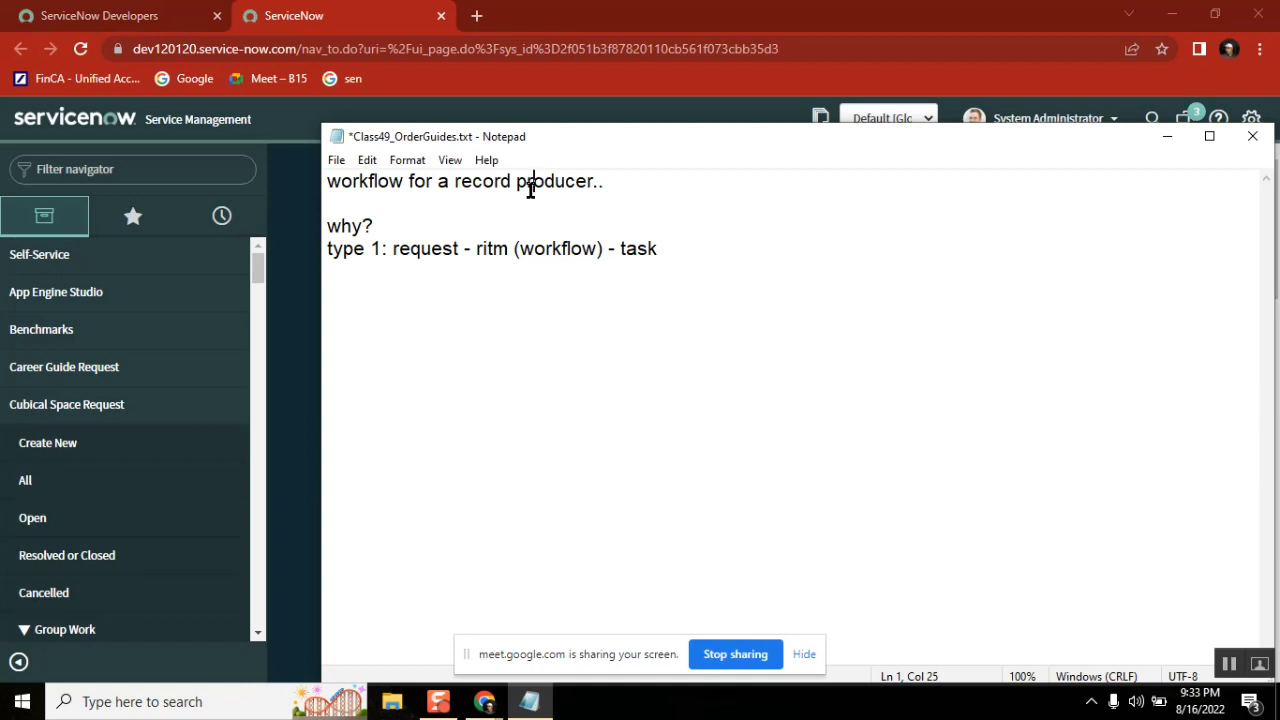
mouse_move(358, 173)
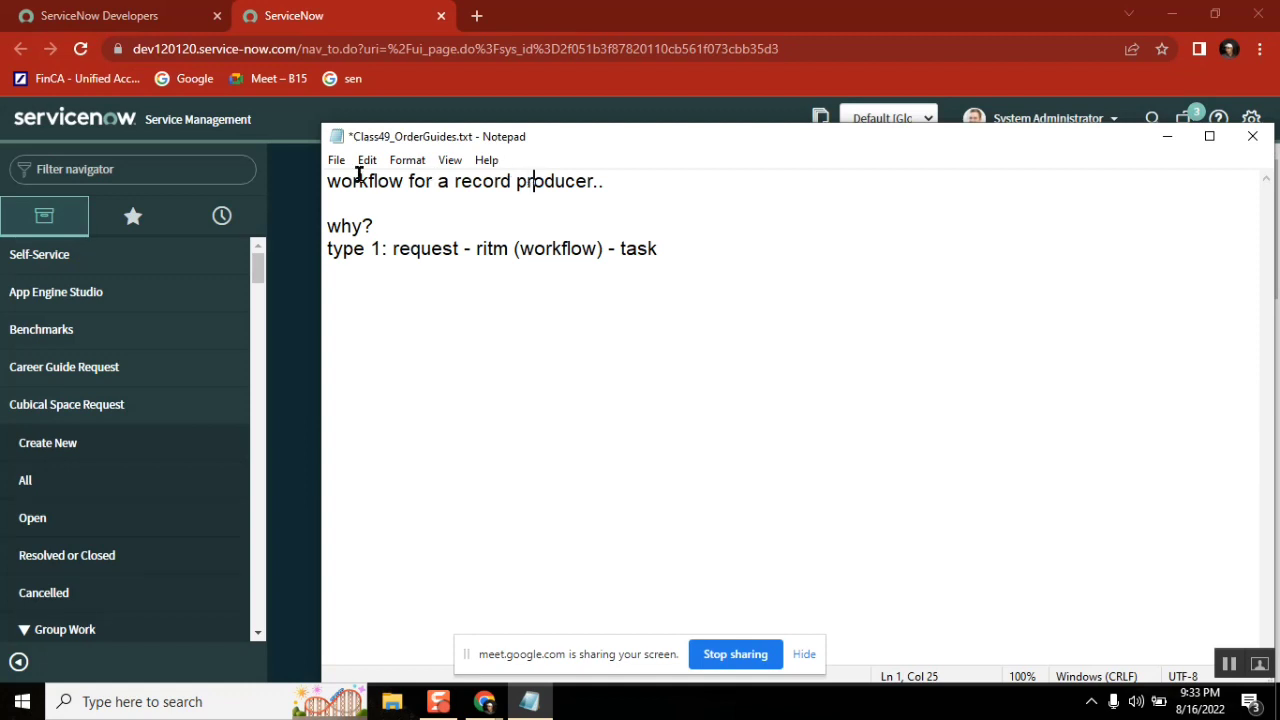
double_click(366, 181)
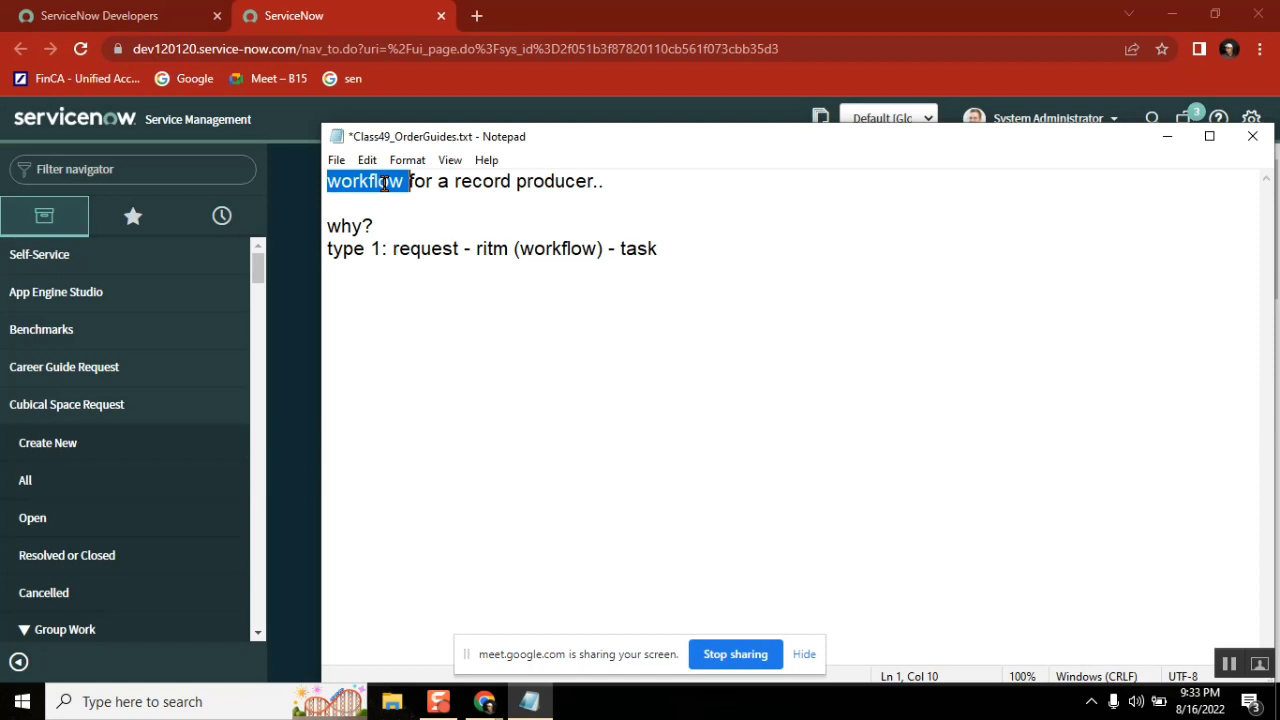
Add the note 'can i create a workflow without selecting the table? NO'
left_click(330, 293)
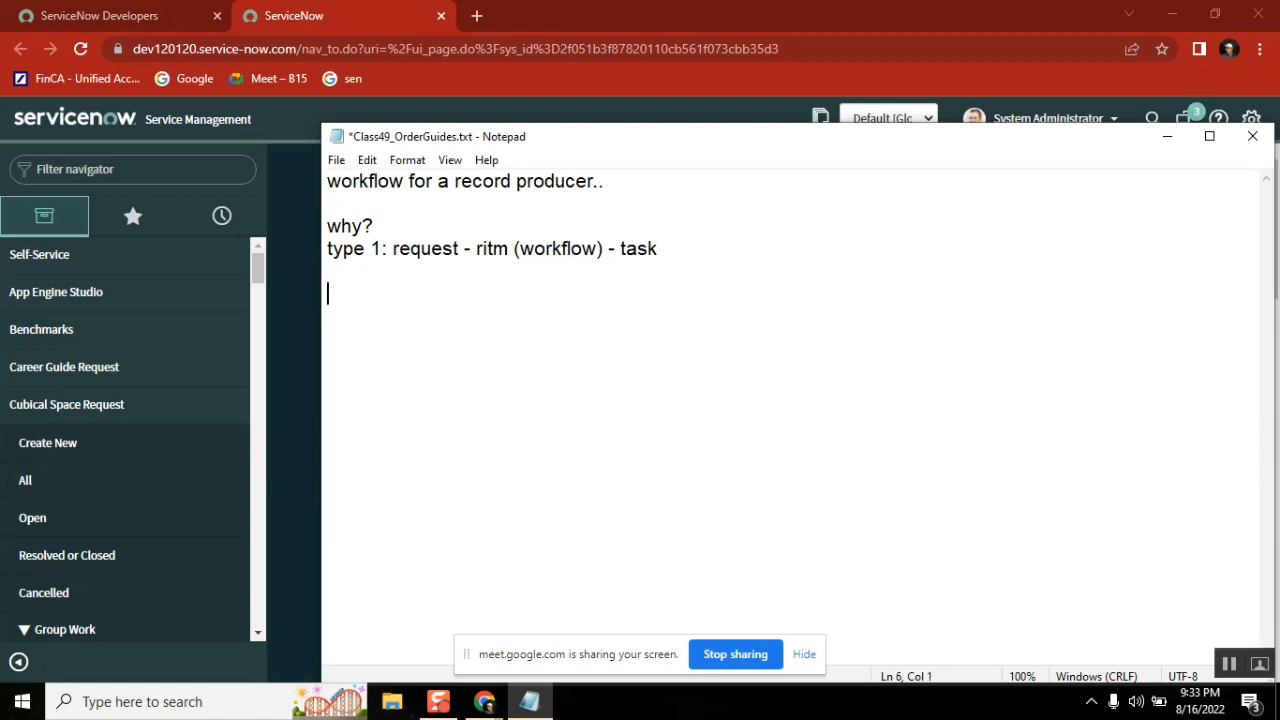
type("can")
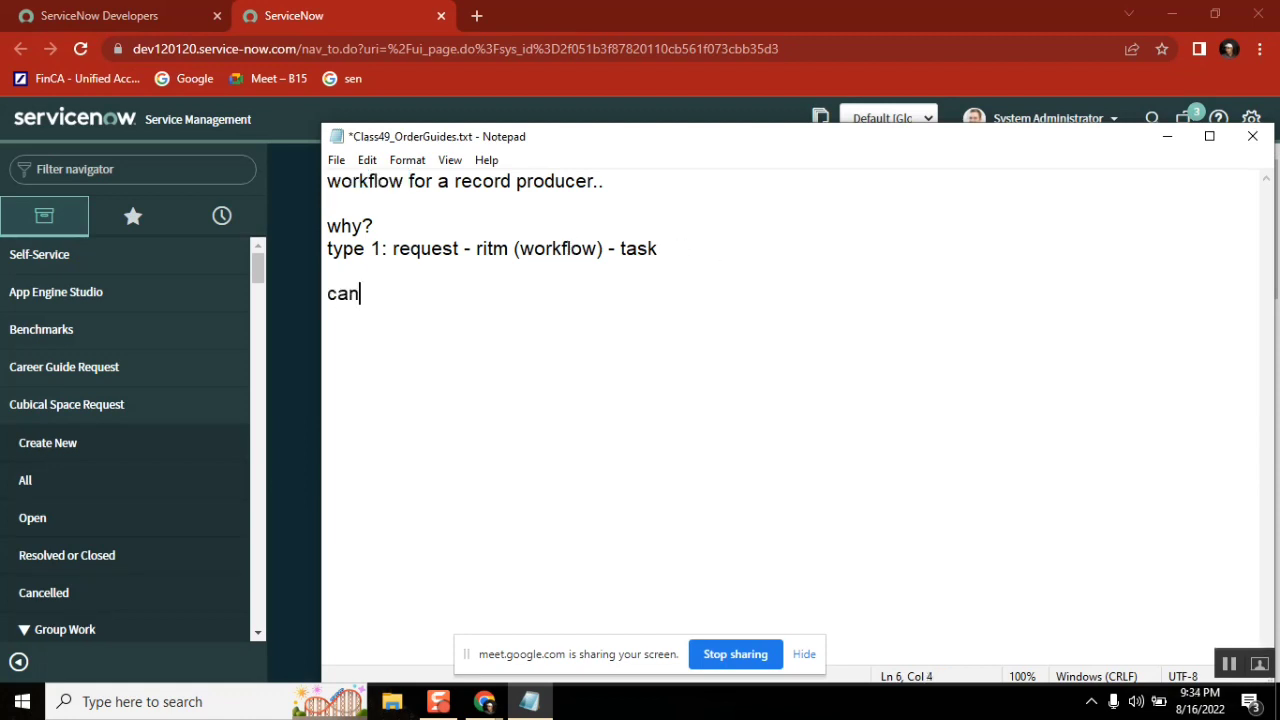
type("i create")
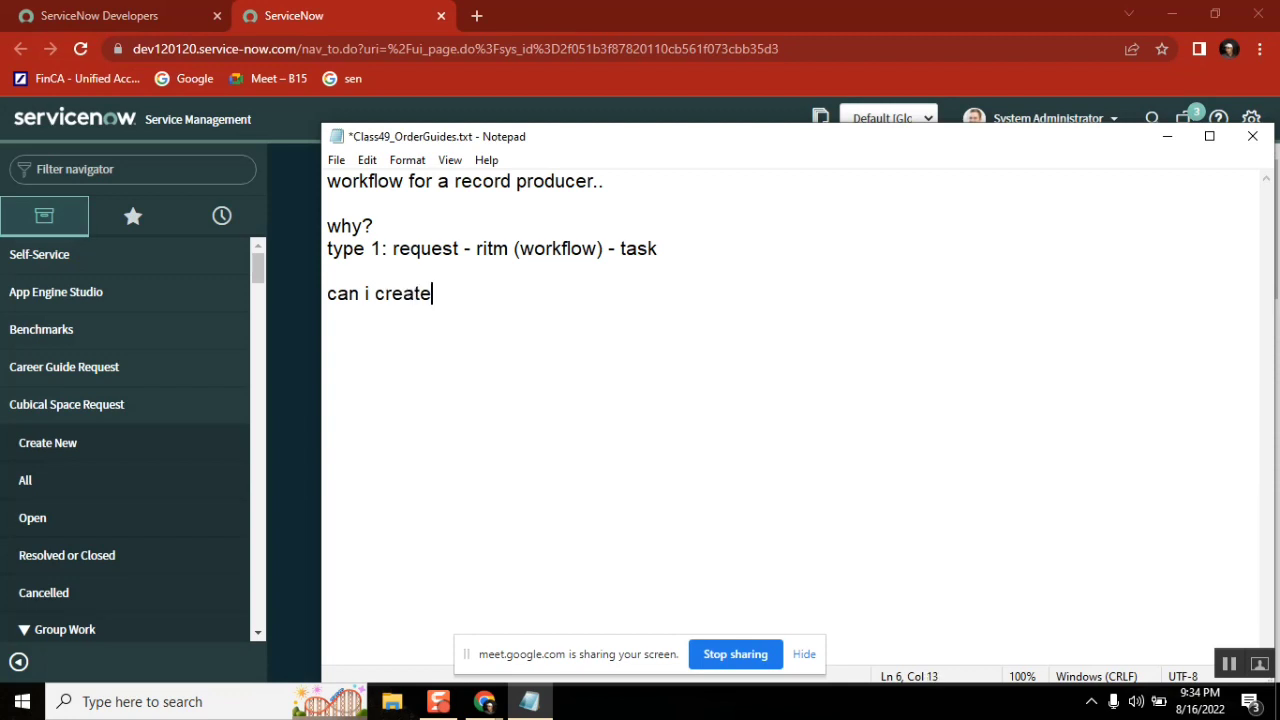
type("a workflow")
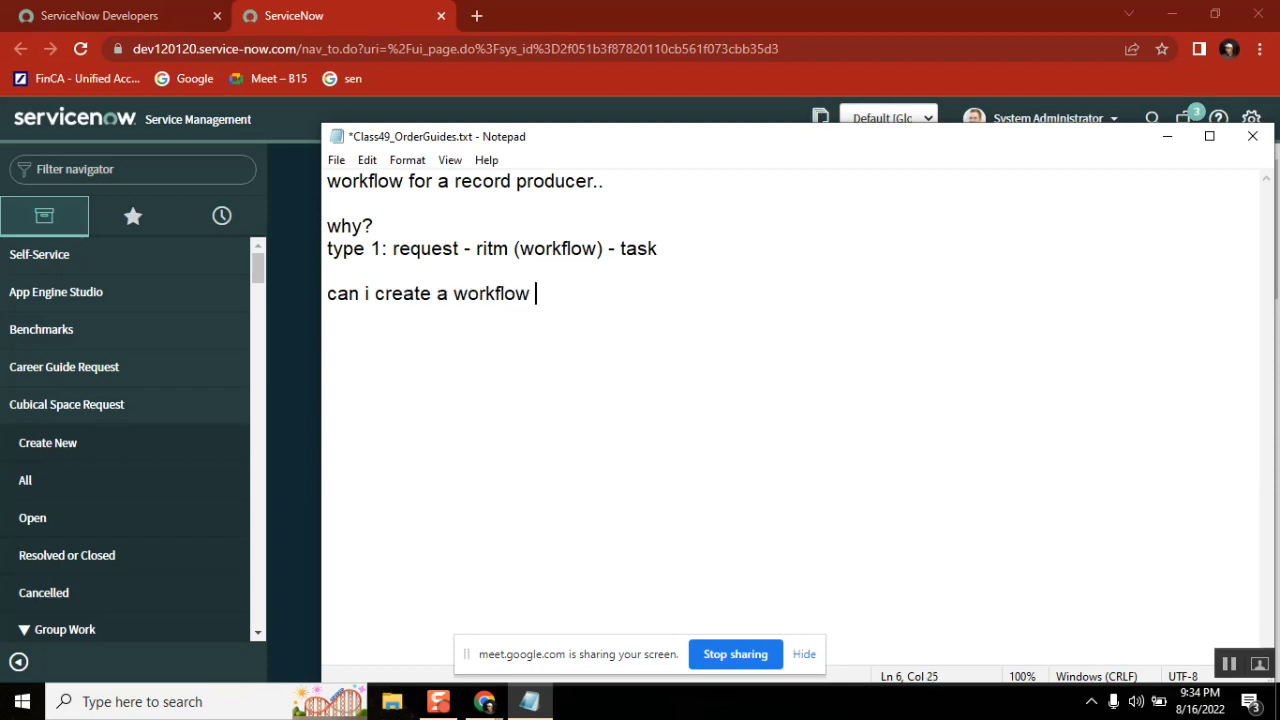
type("without sele")
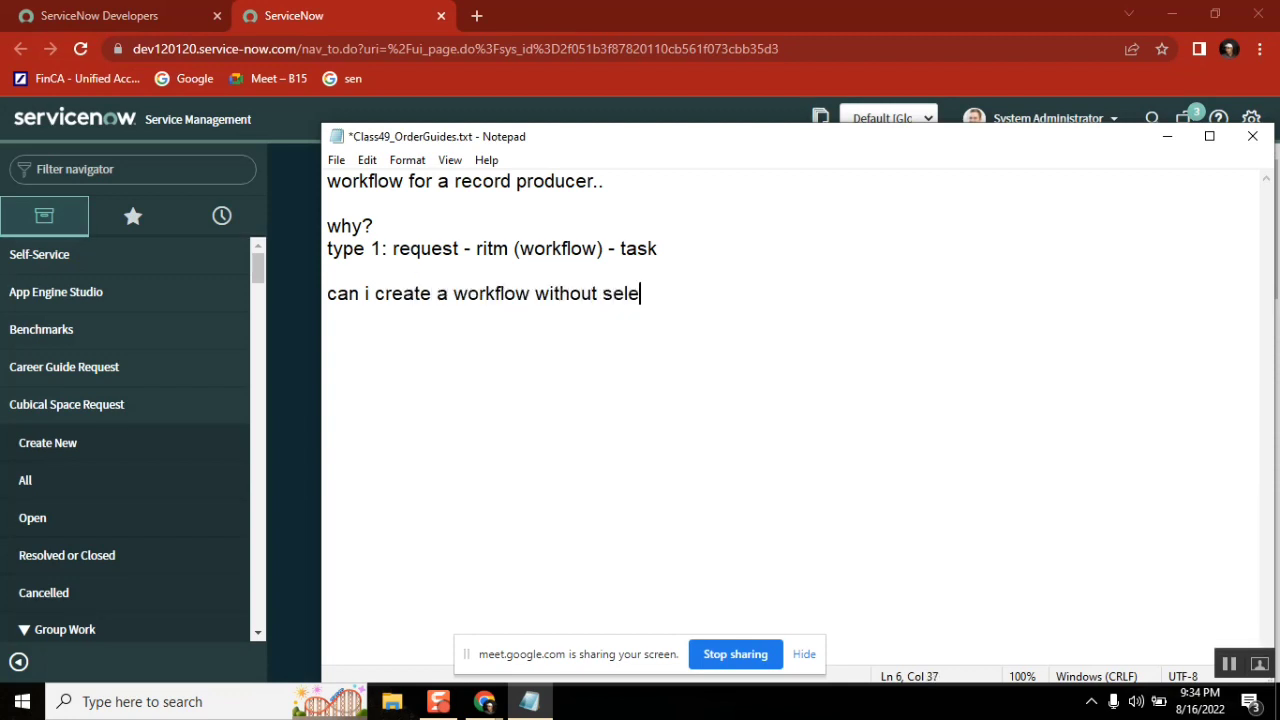
type("cting the tab")
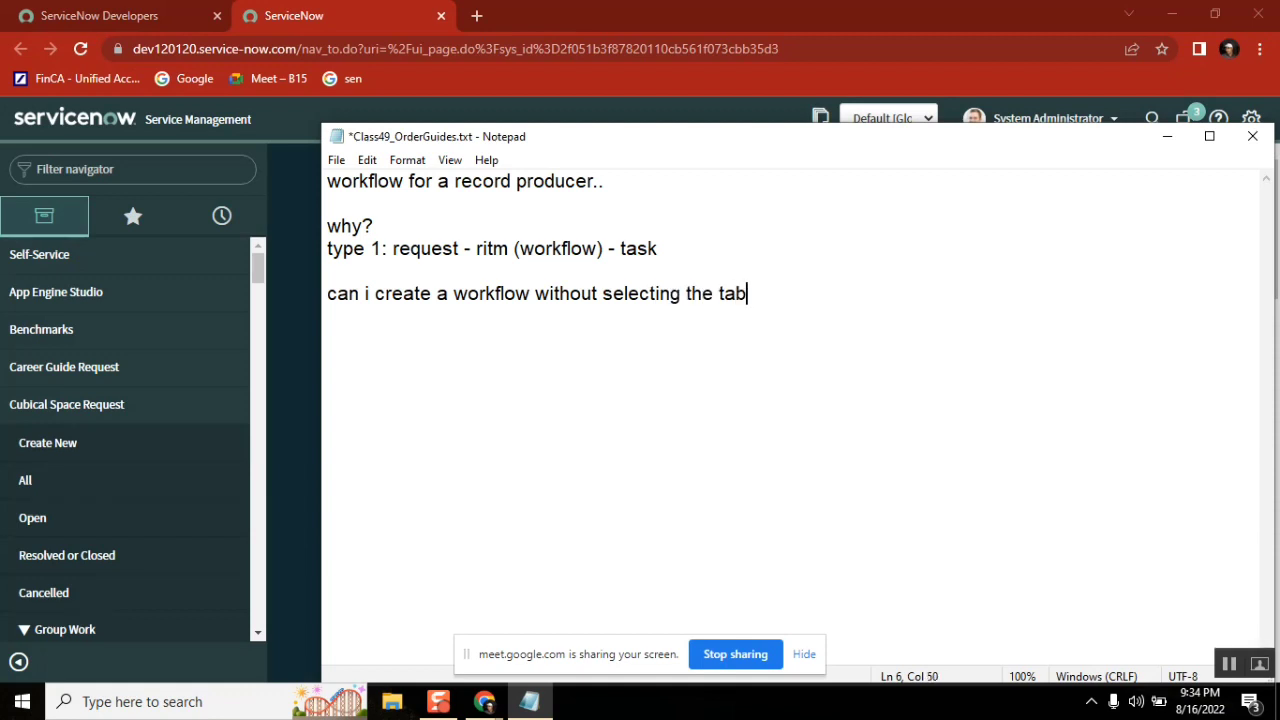
type("le?")
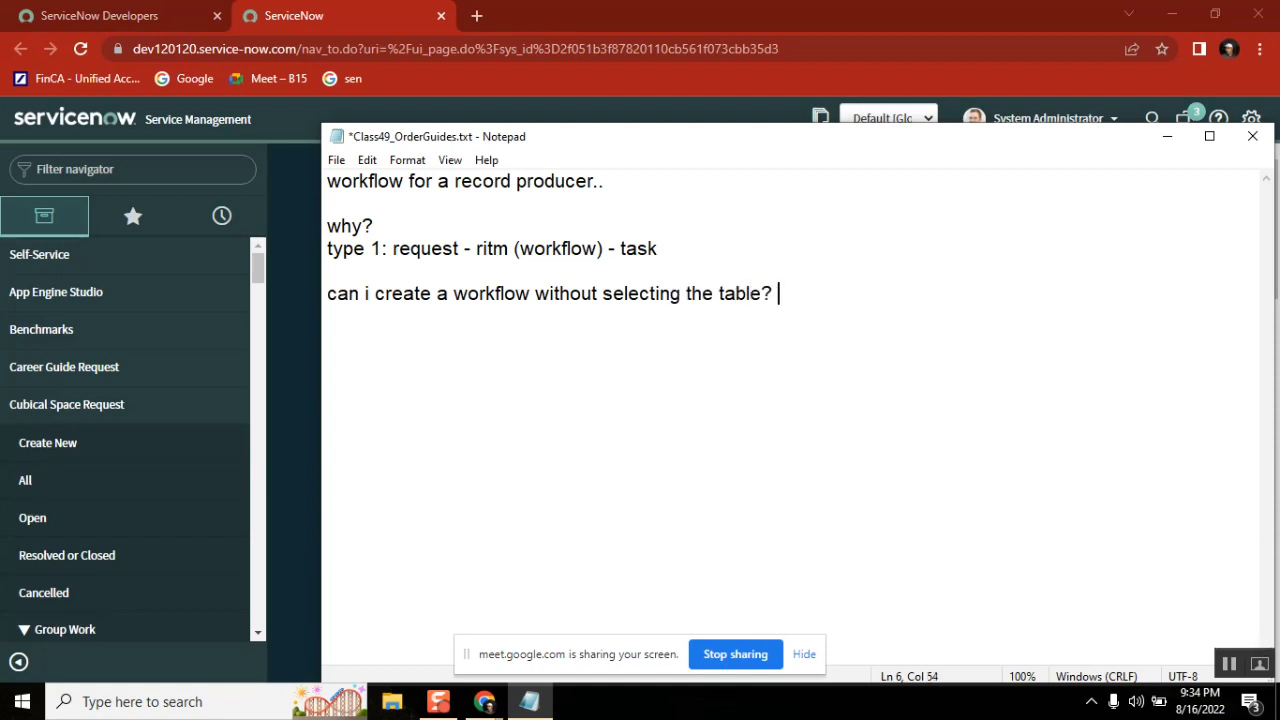
type("NO")
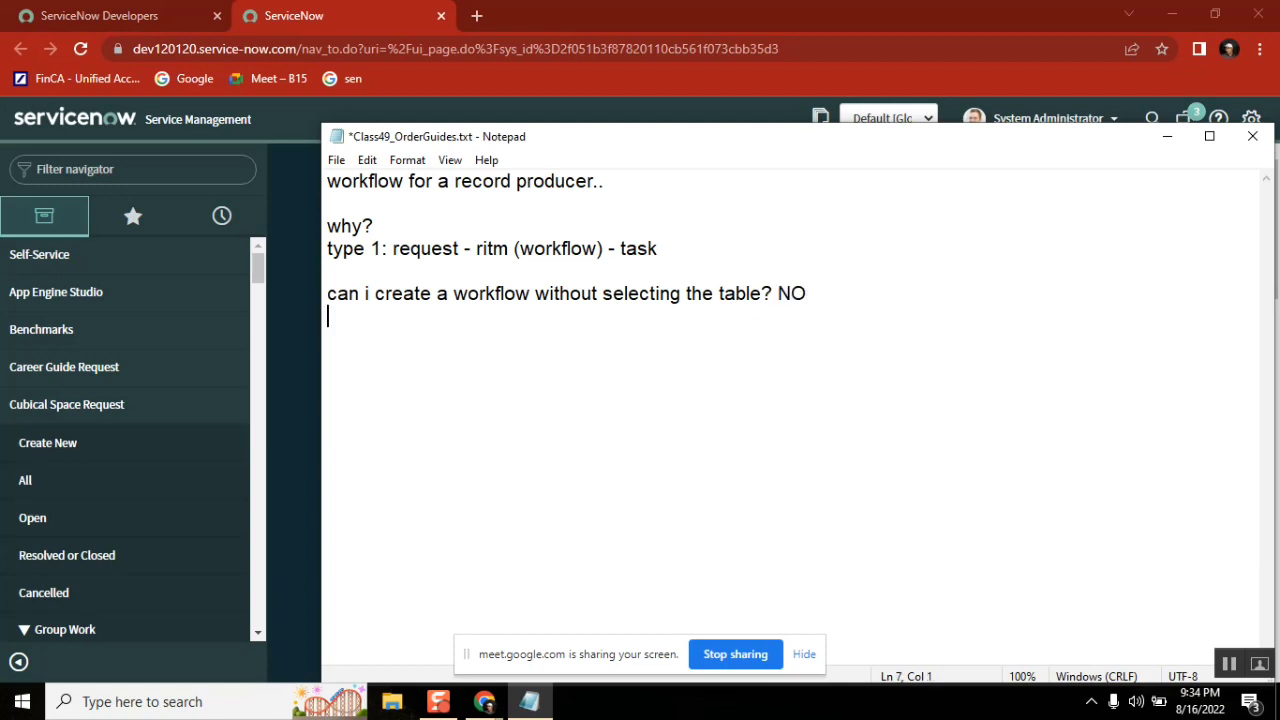
Repeatedly highlight 'workflow' and 'producer' in the title line for emphasis
left_click(456, 181)
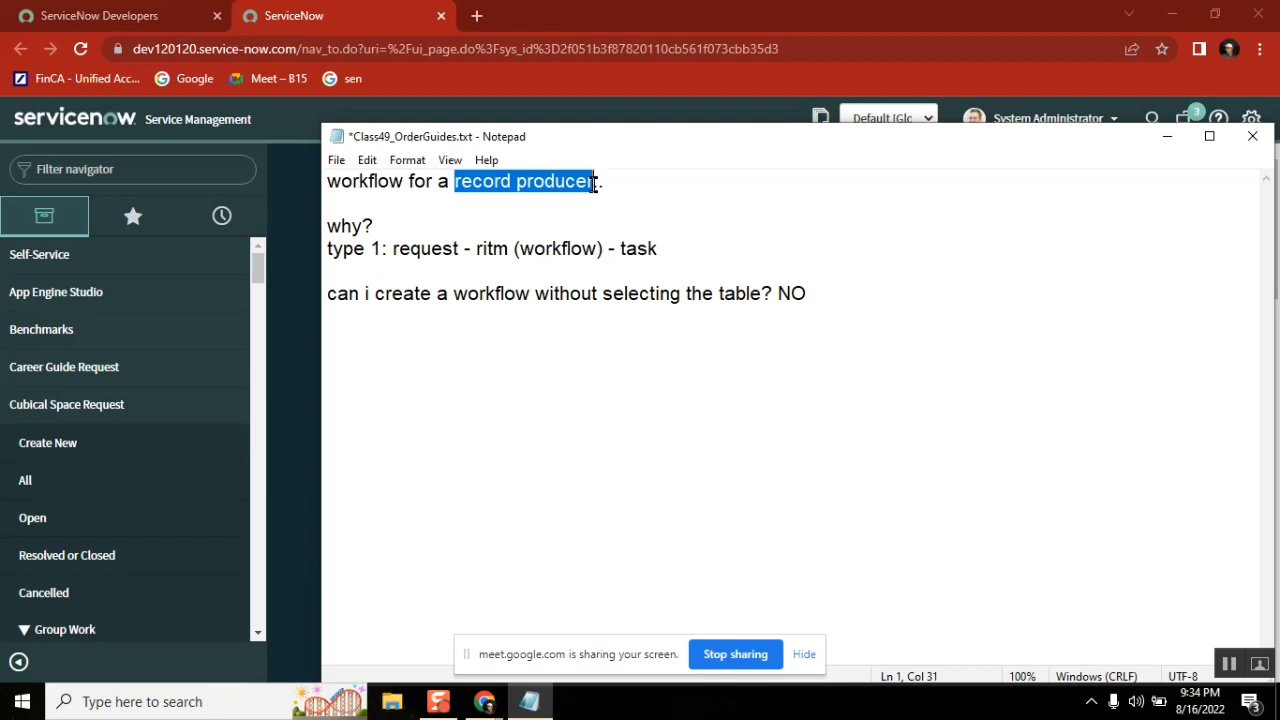
double_click(365, 181)
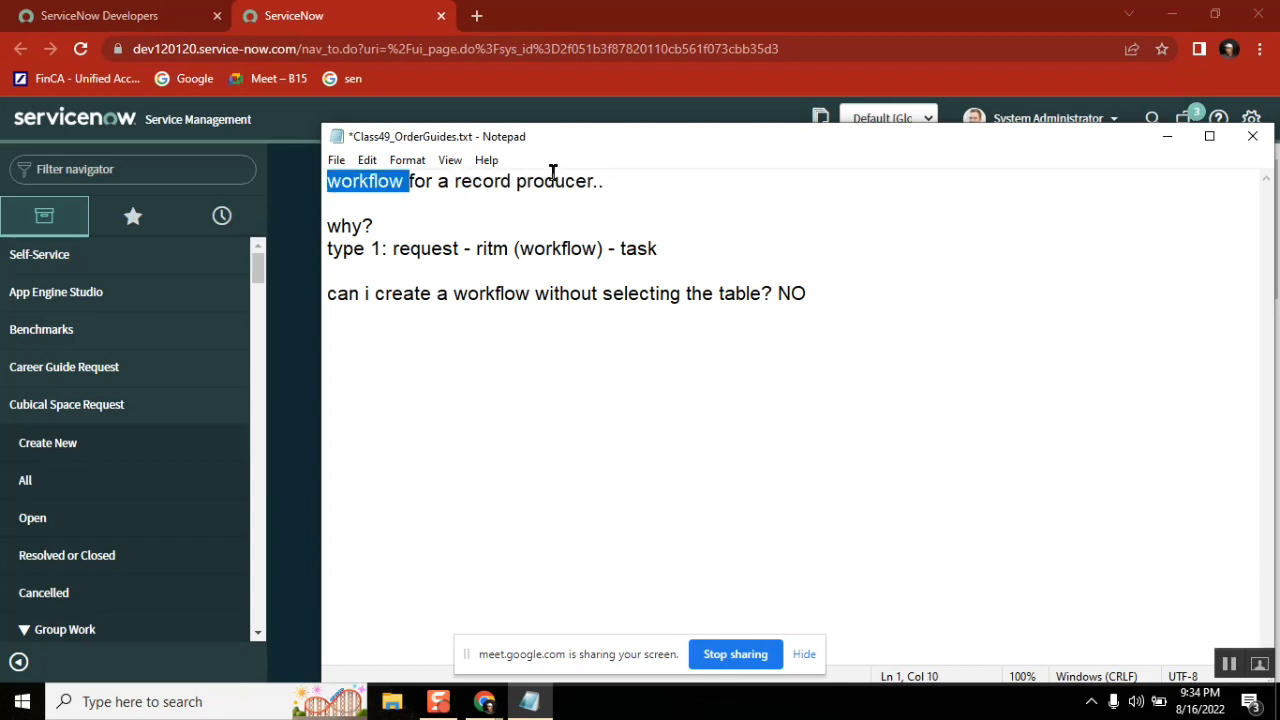
double_click(557, 181)
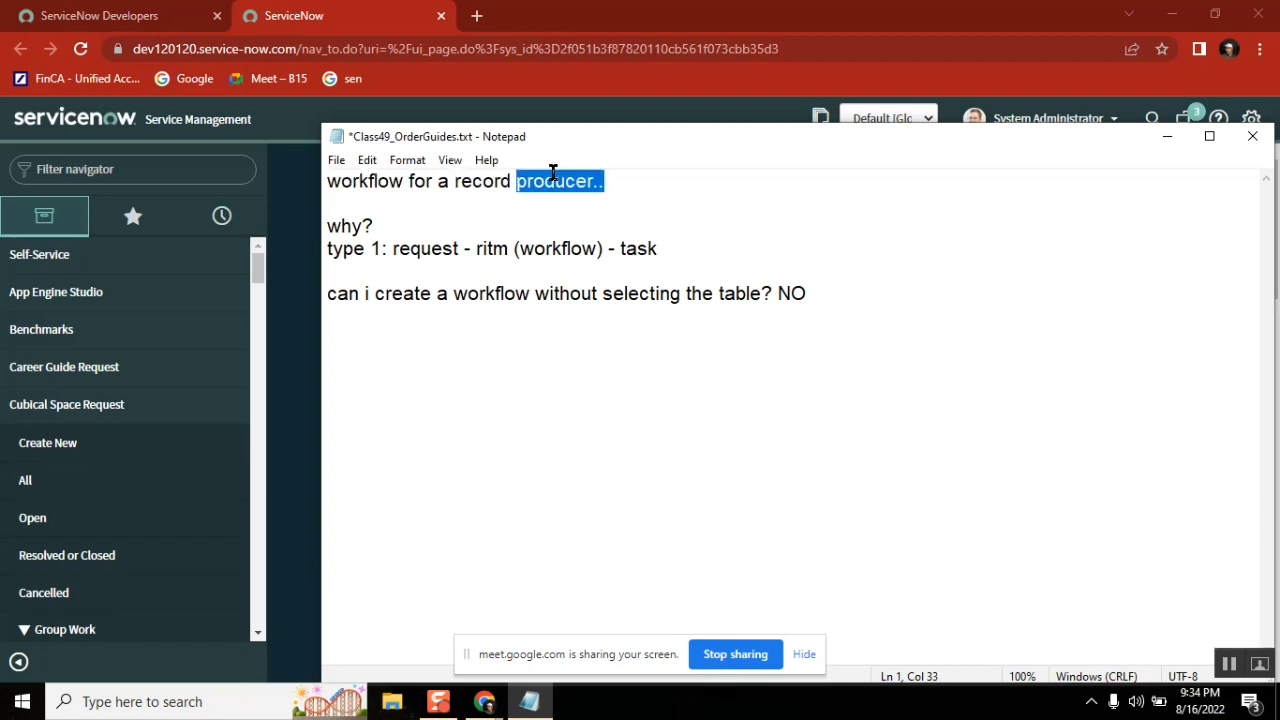
double_click(365, 181)
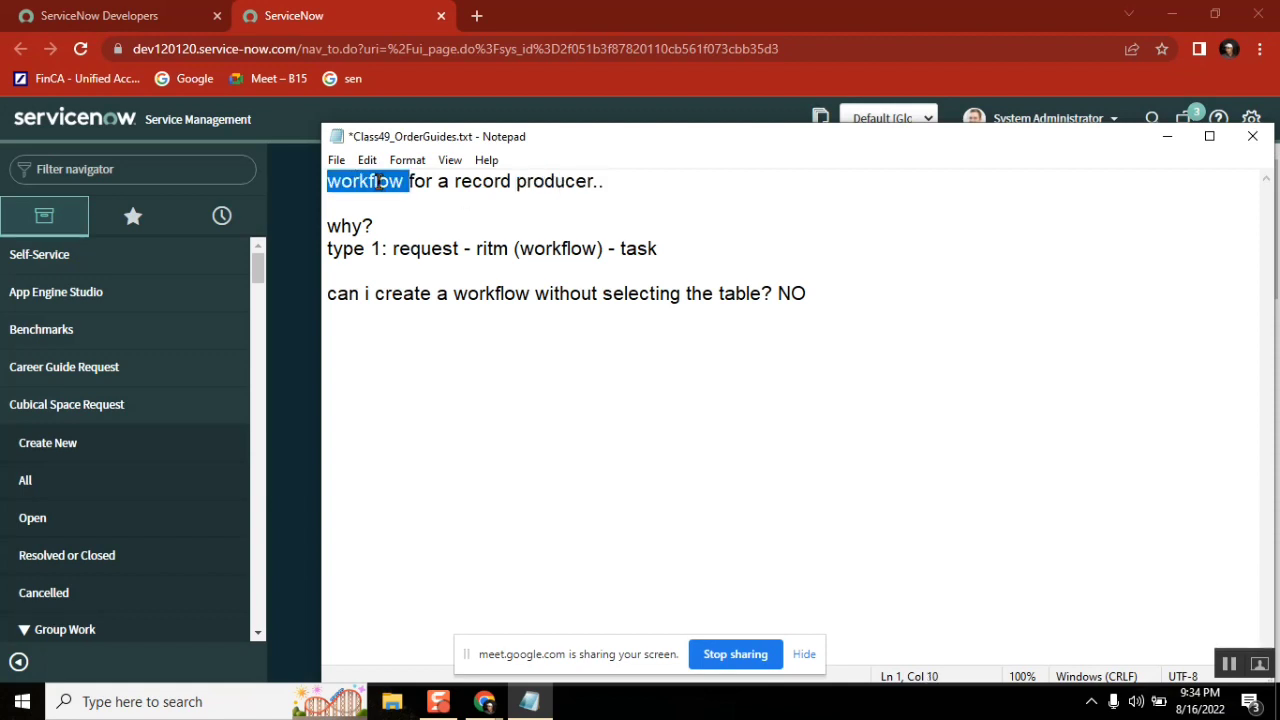
double_click(560, 181)
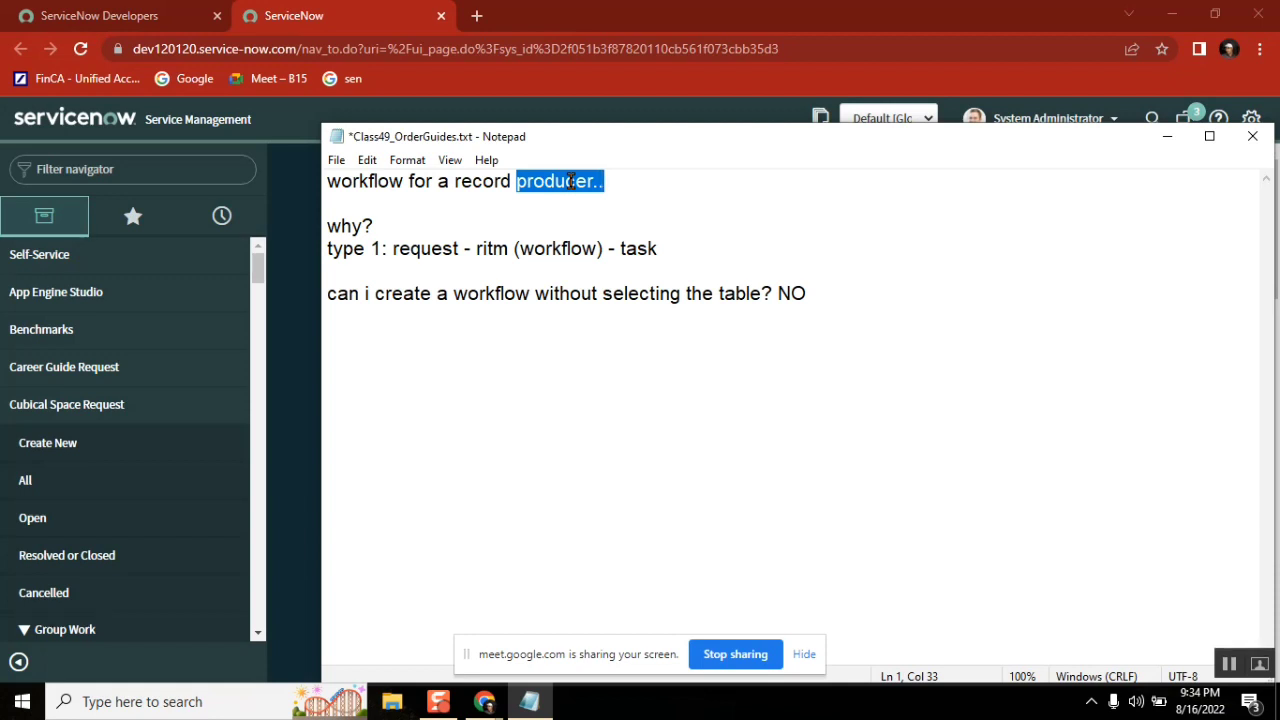
double_click(366, 181)
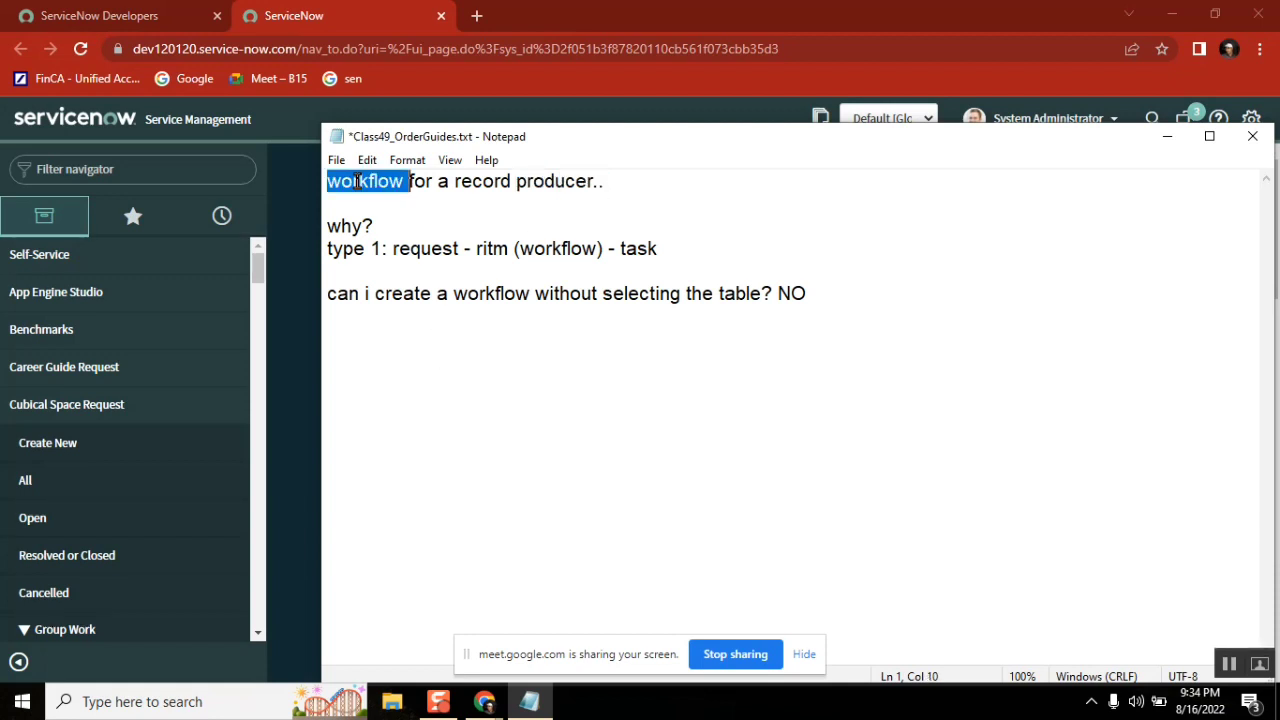
mouse_move(367, 181)
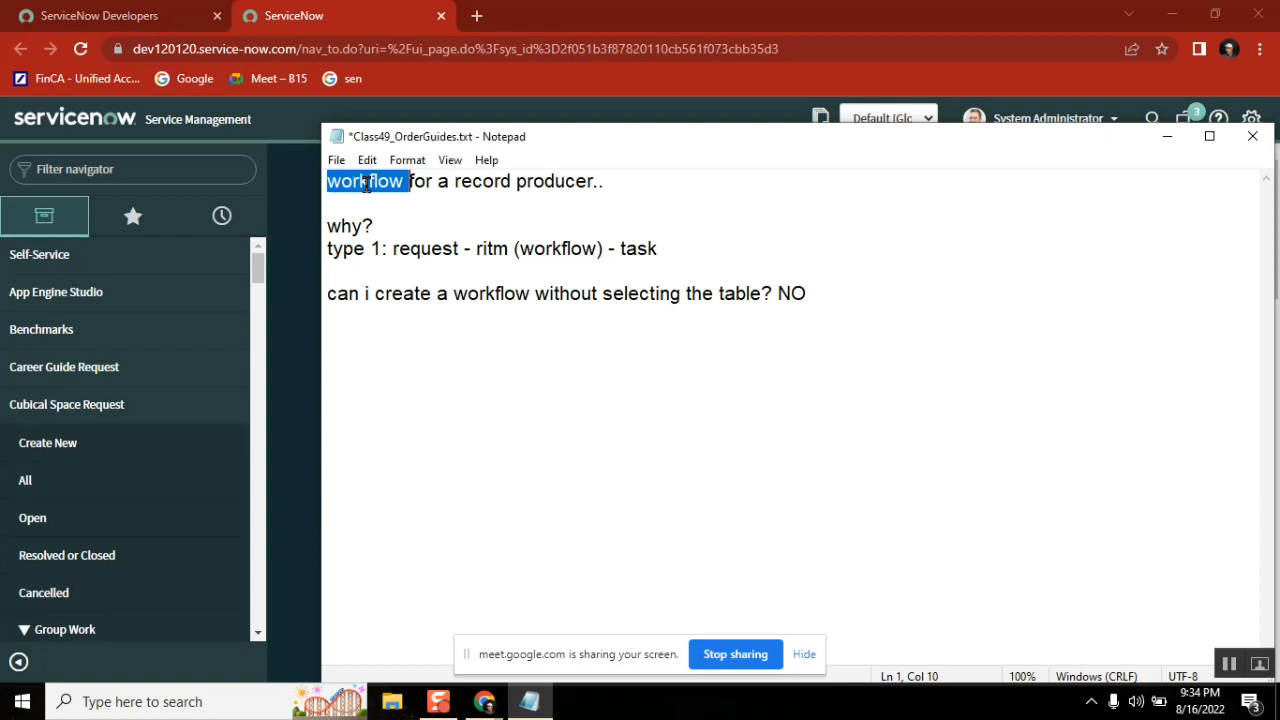
double_click(559, 181)
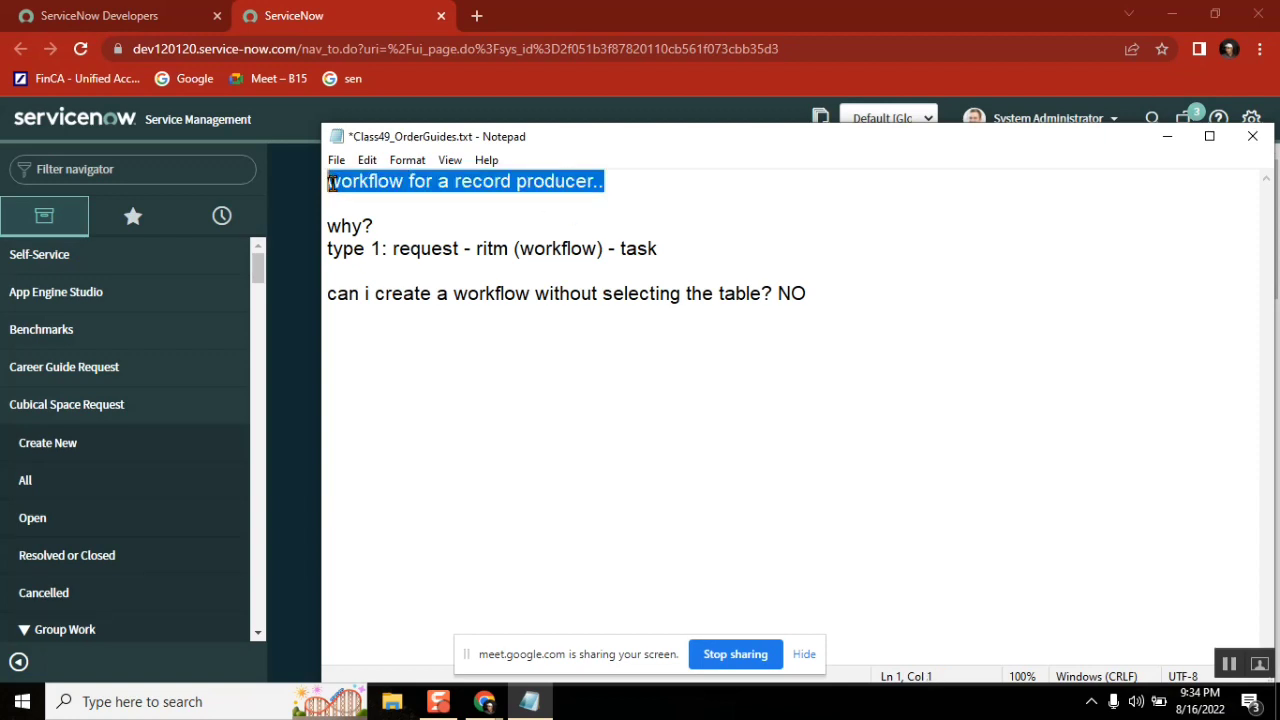
double_click(557, 181)
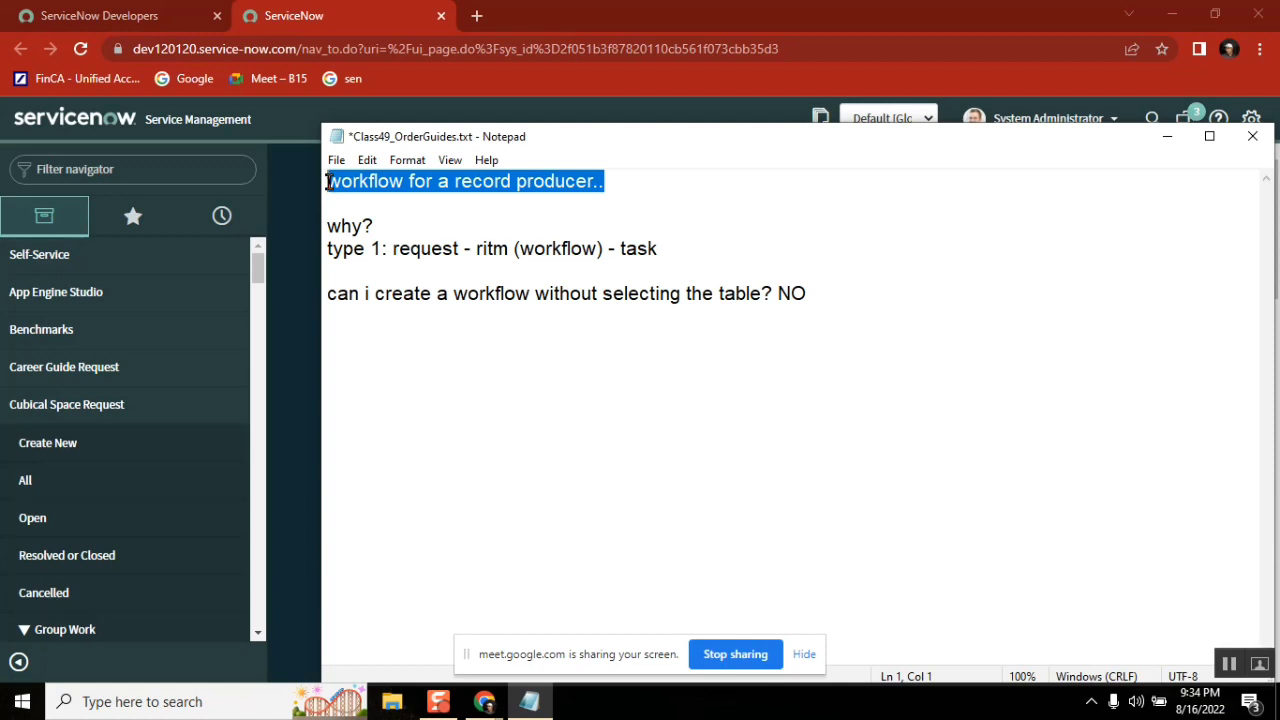
mouse_move(540, 274)
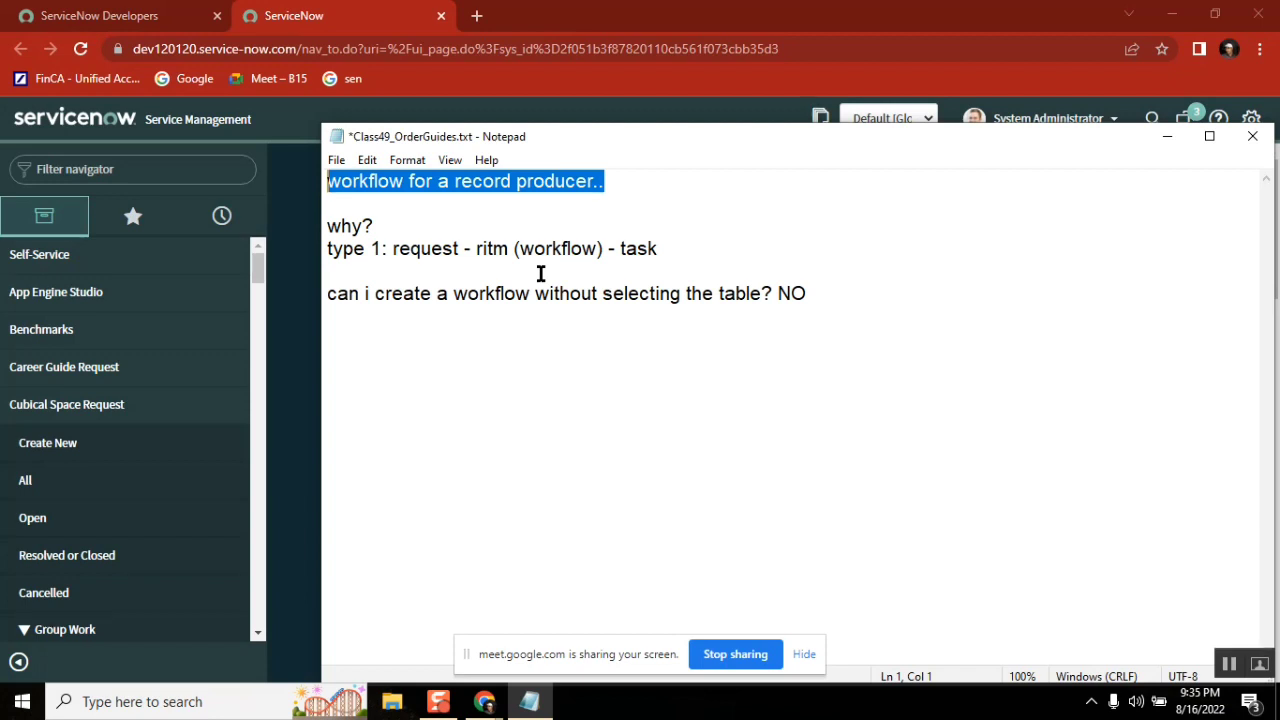
mouse_move(781, 259)
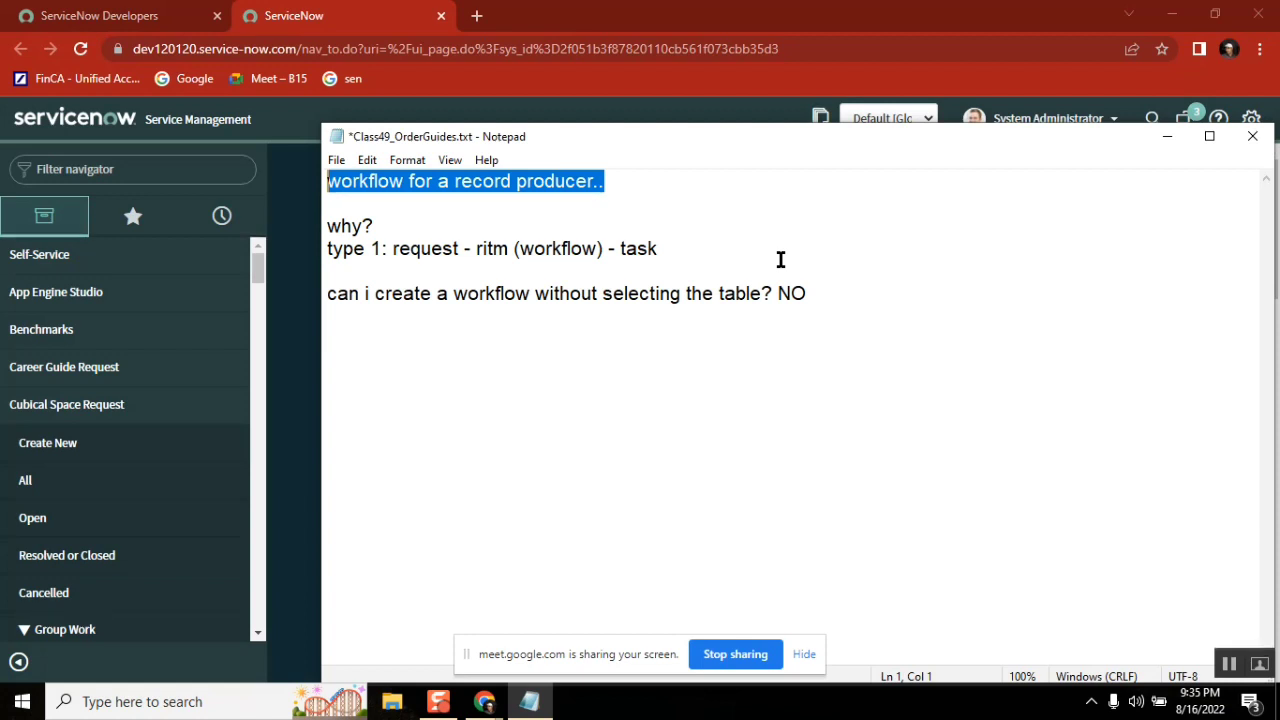
left_click(375, 225)
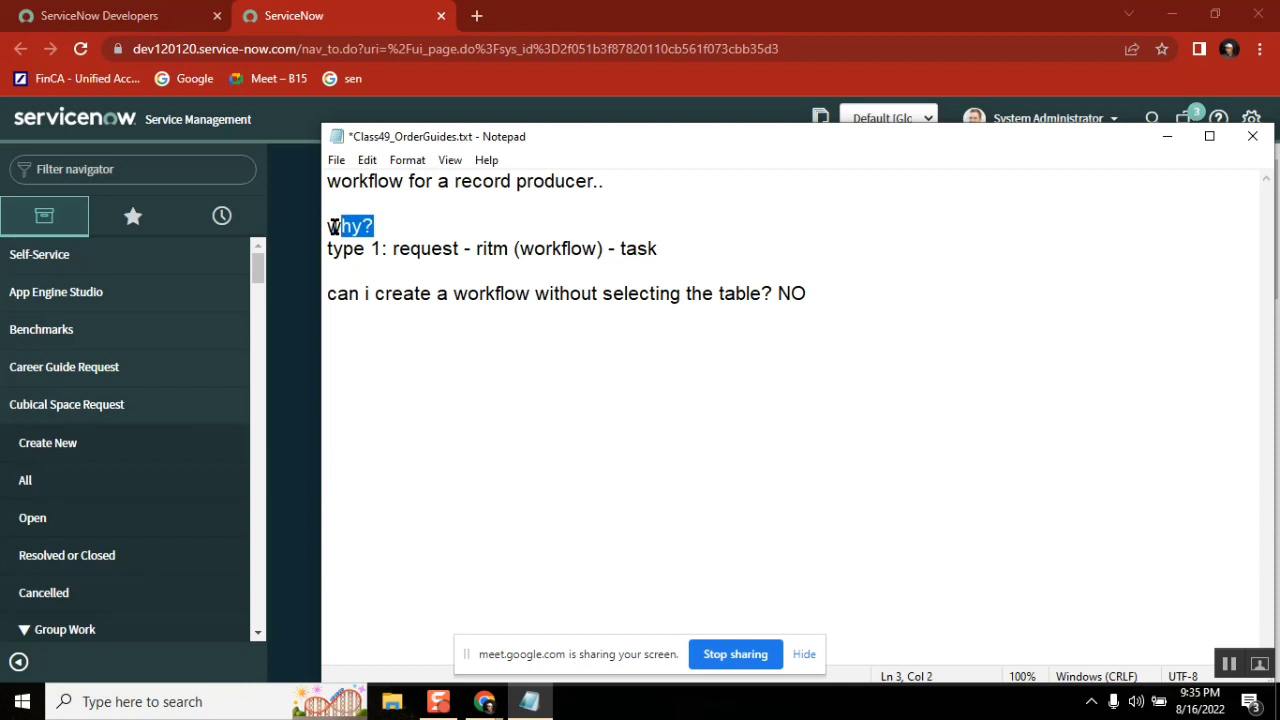
left_click(330, 225)
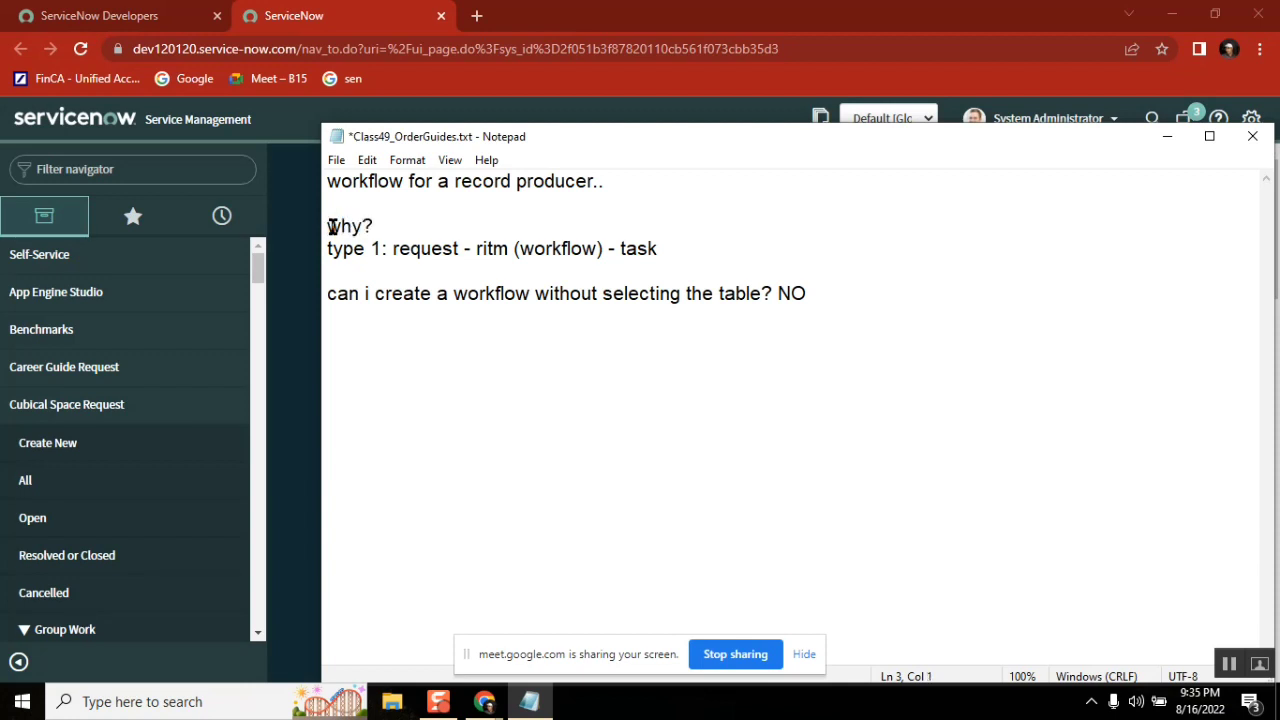
double_click(365, 181)
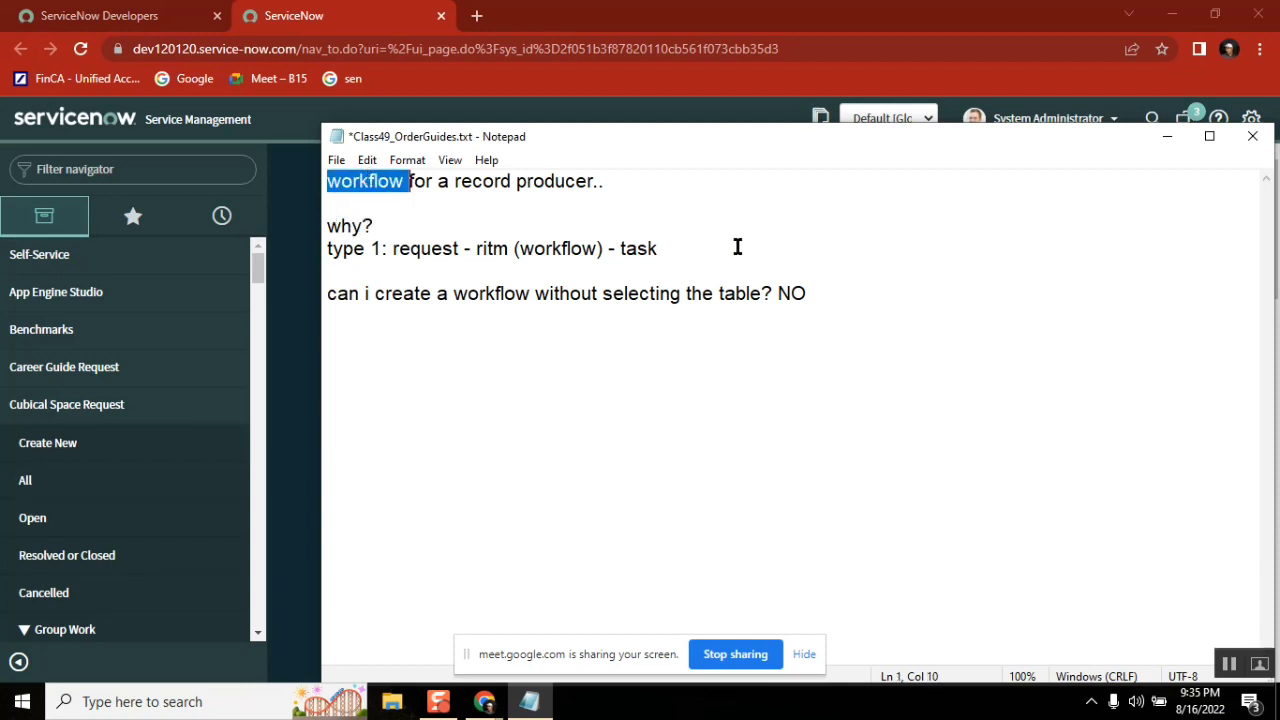
triple_click(490, 248)
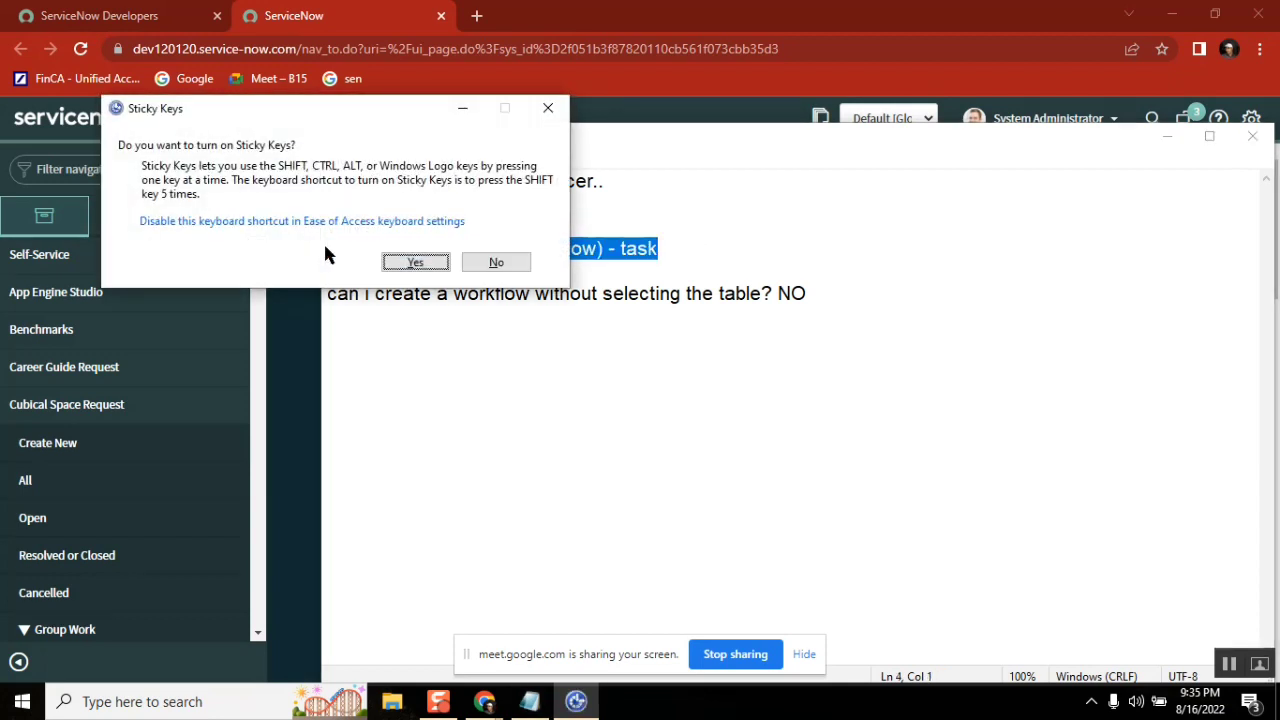
left_click(495, 262)
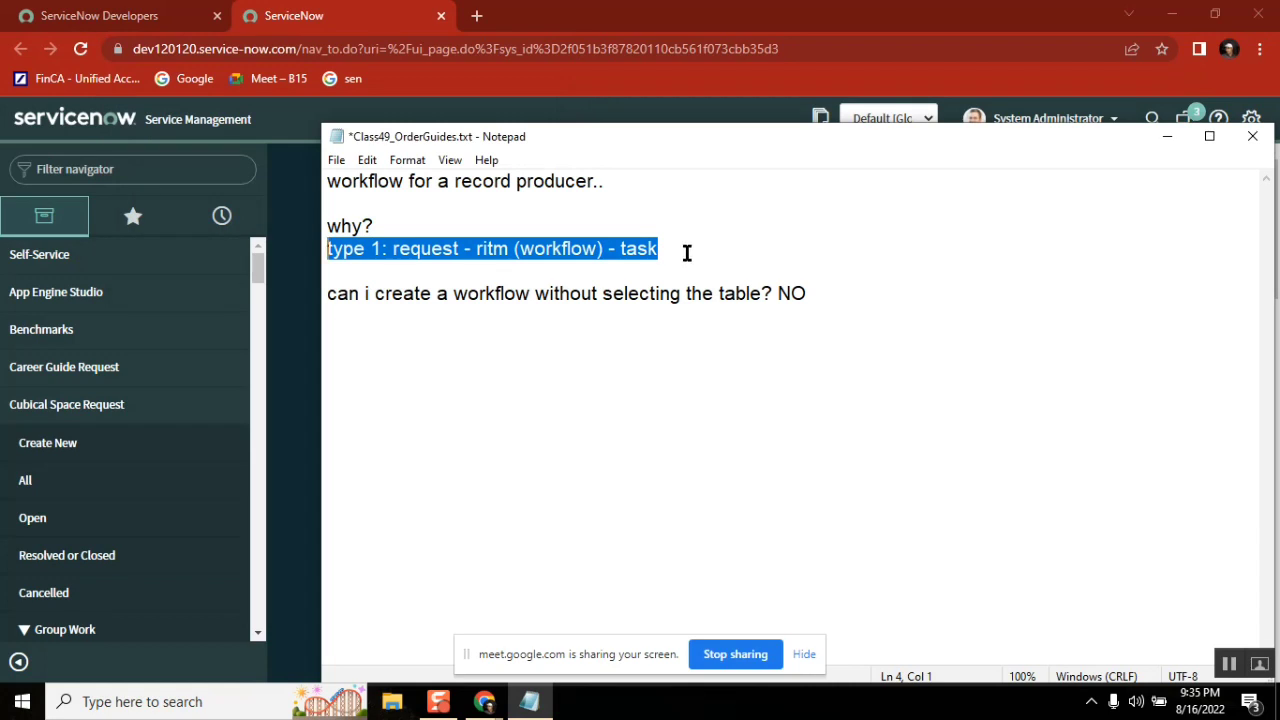
double_click(426, 248)
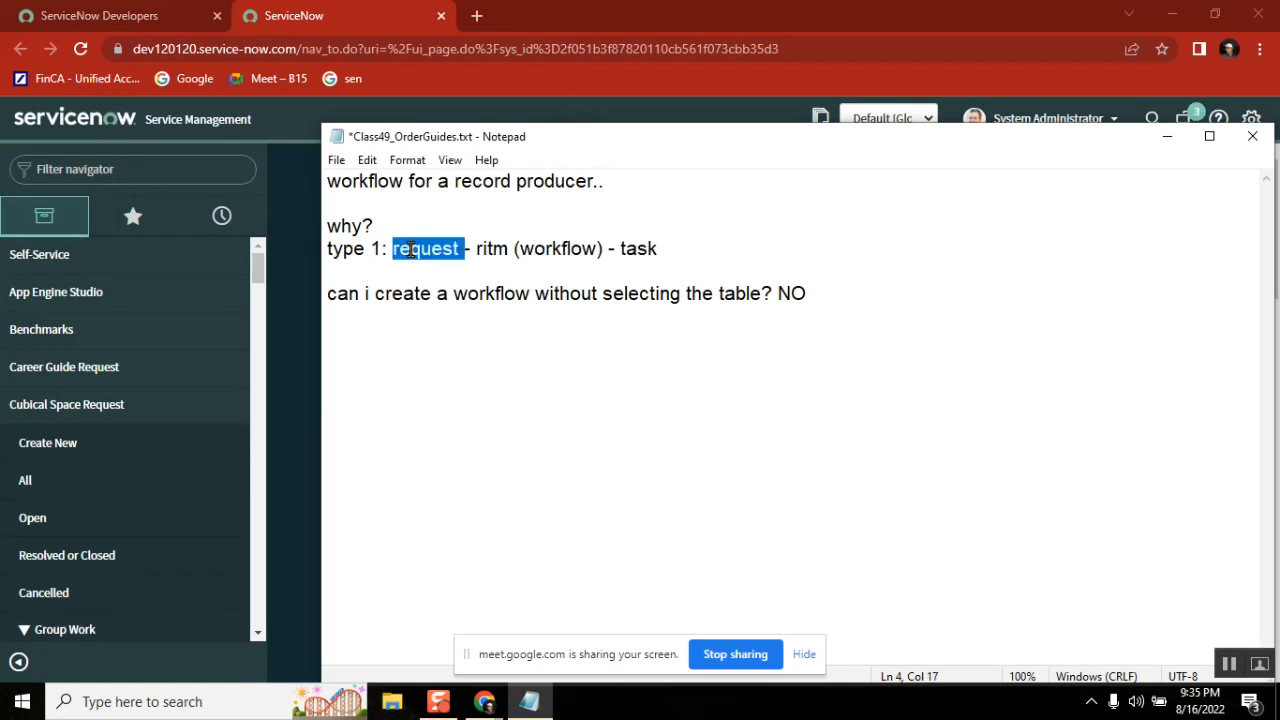
left_click(532, 248)
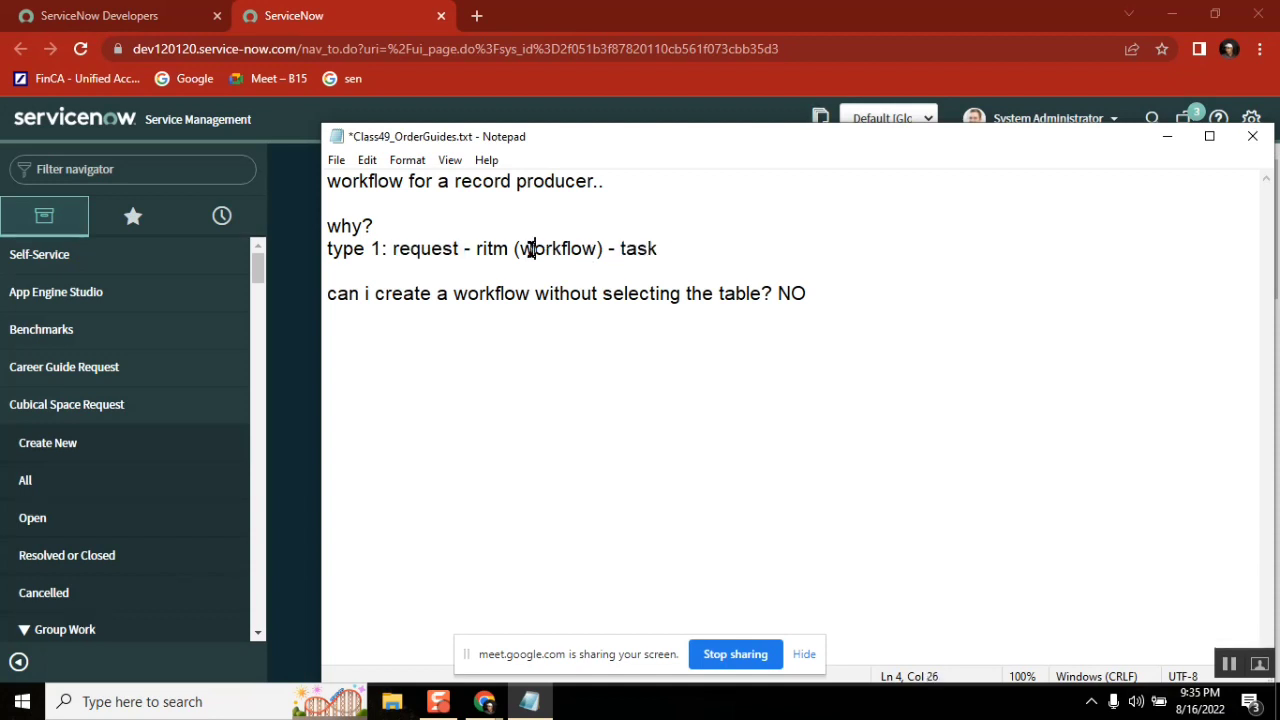
double_click(557, 248)
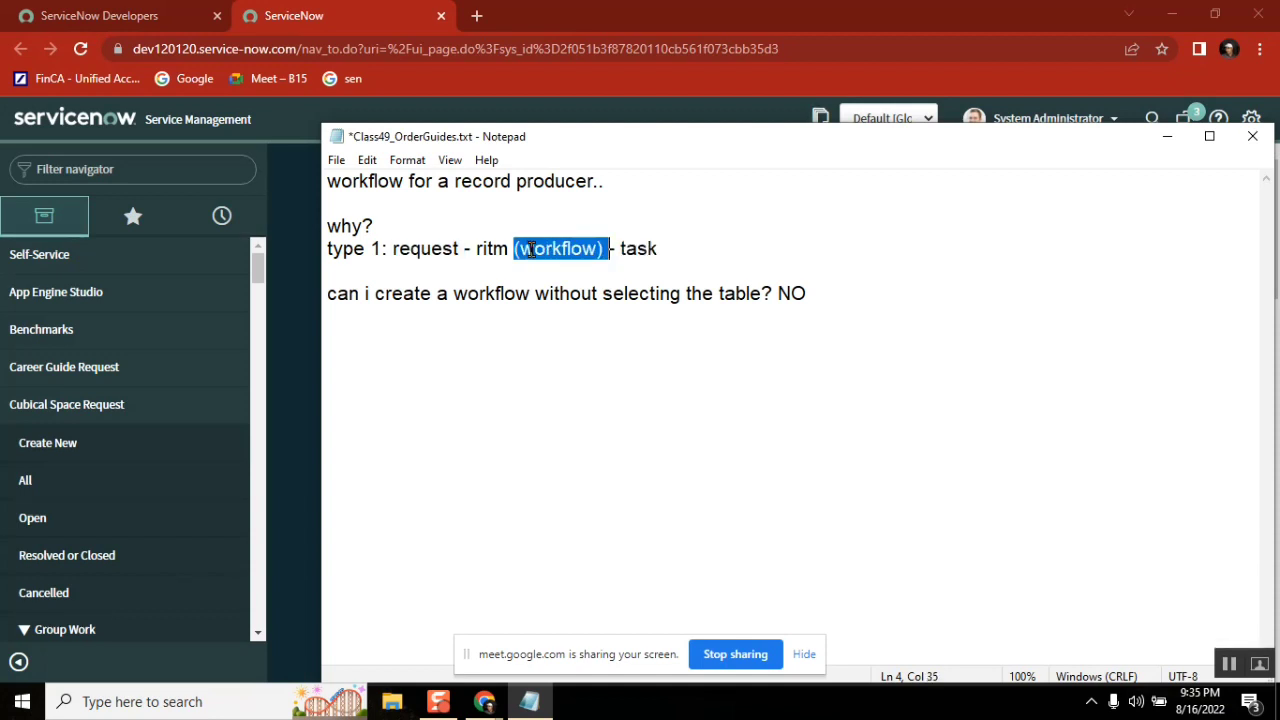
mouse_move(451, 310)
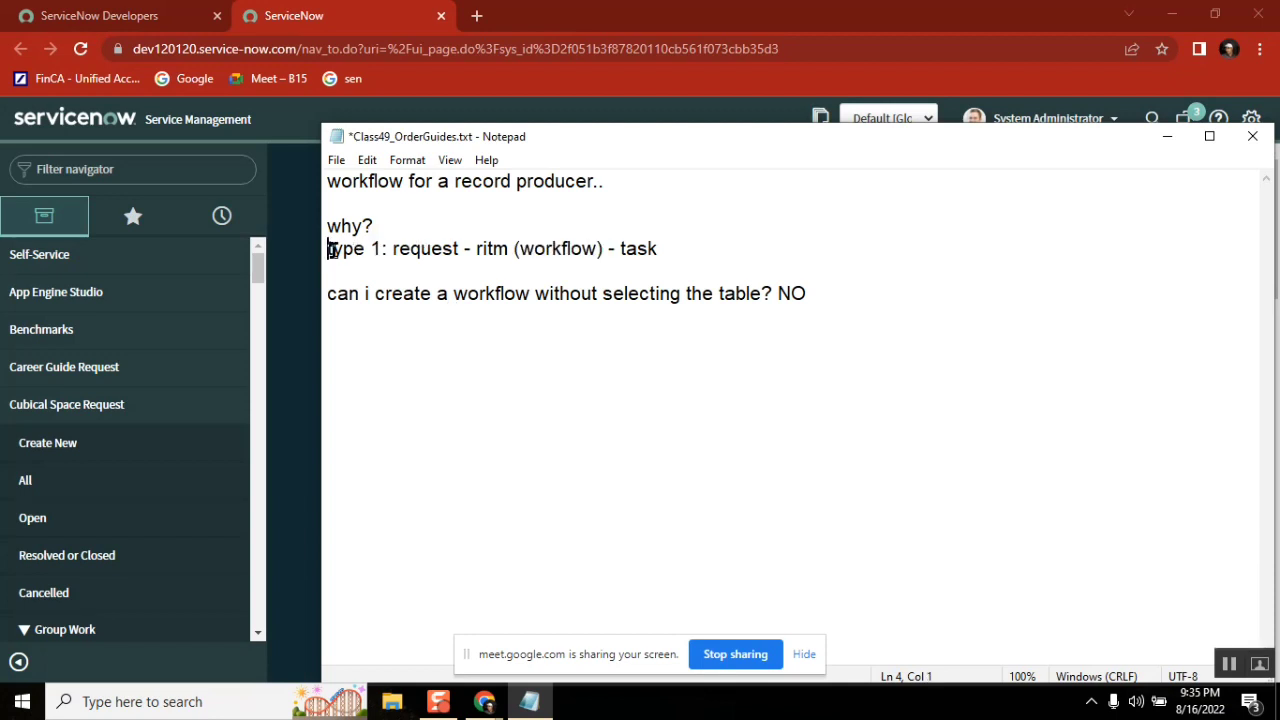
double_click(559, 181)
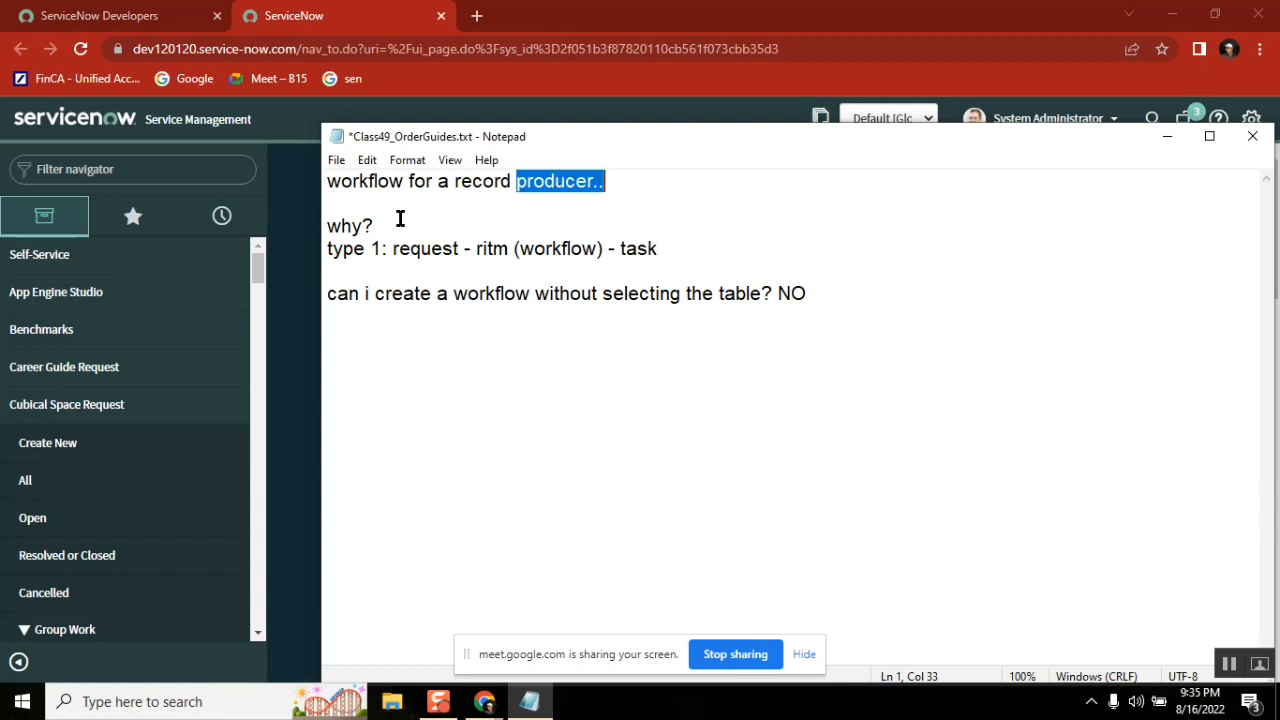
double_click(349, 225)
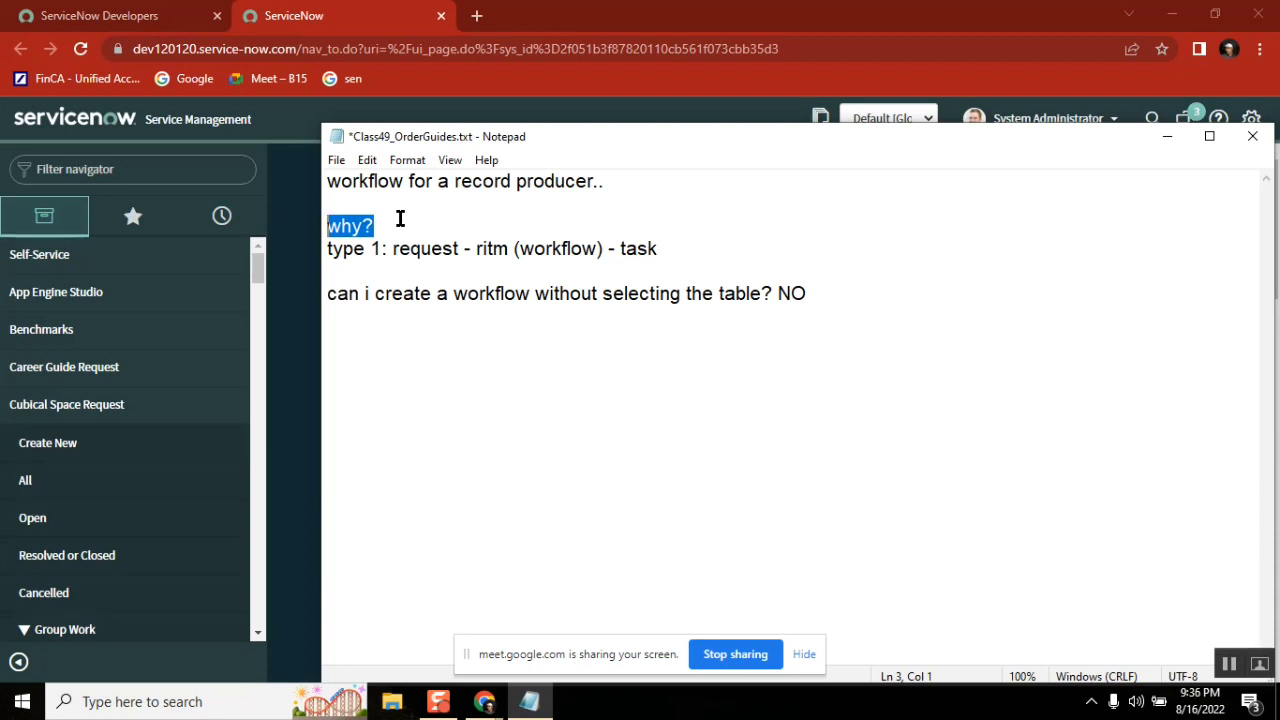
left_click(598, 181)
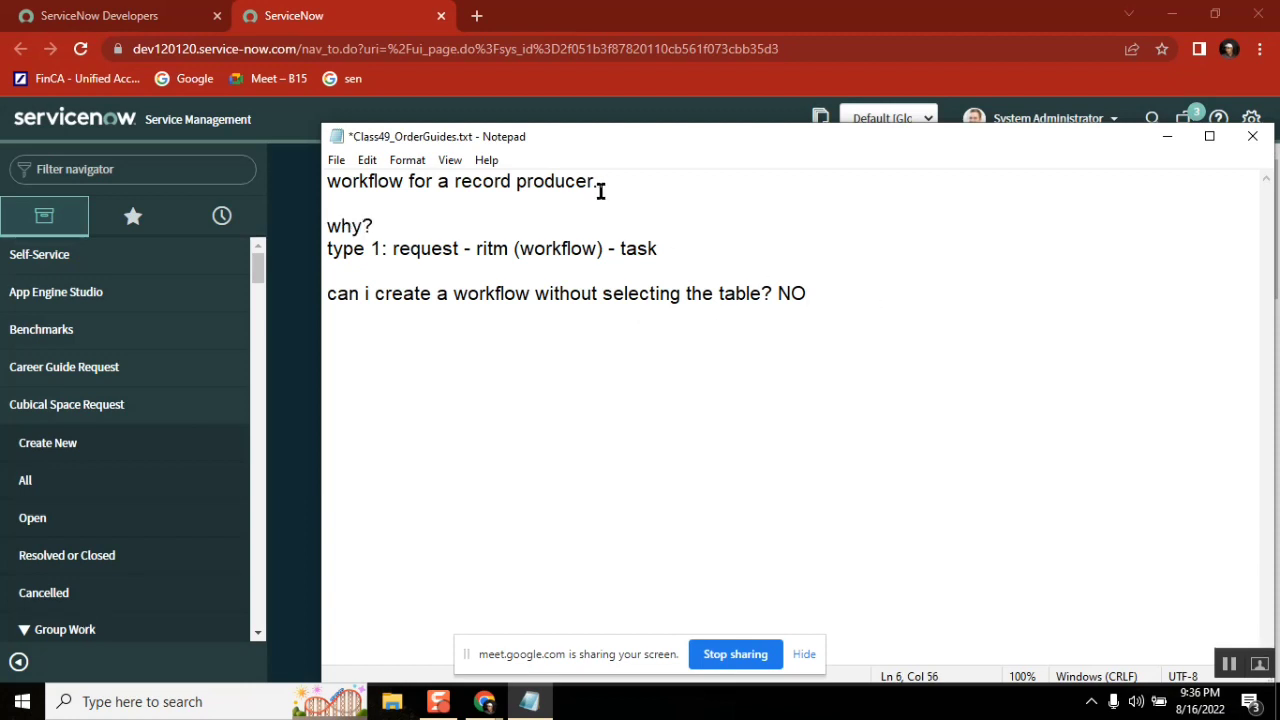
triple_click(464, 181)
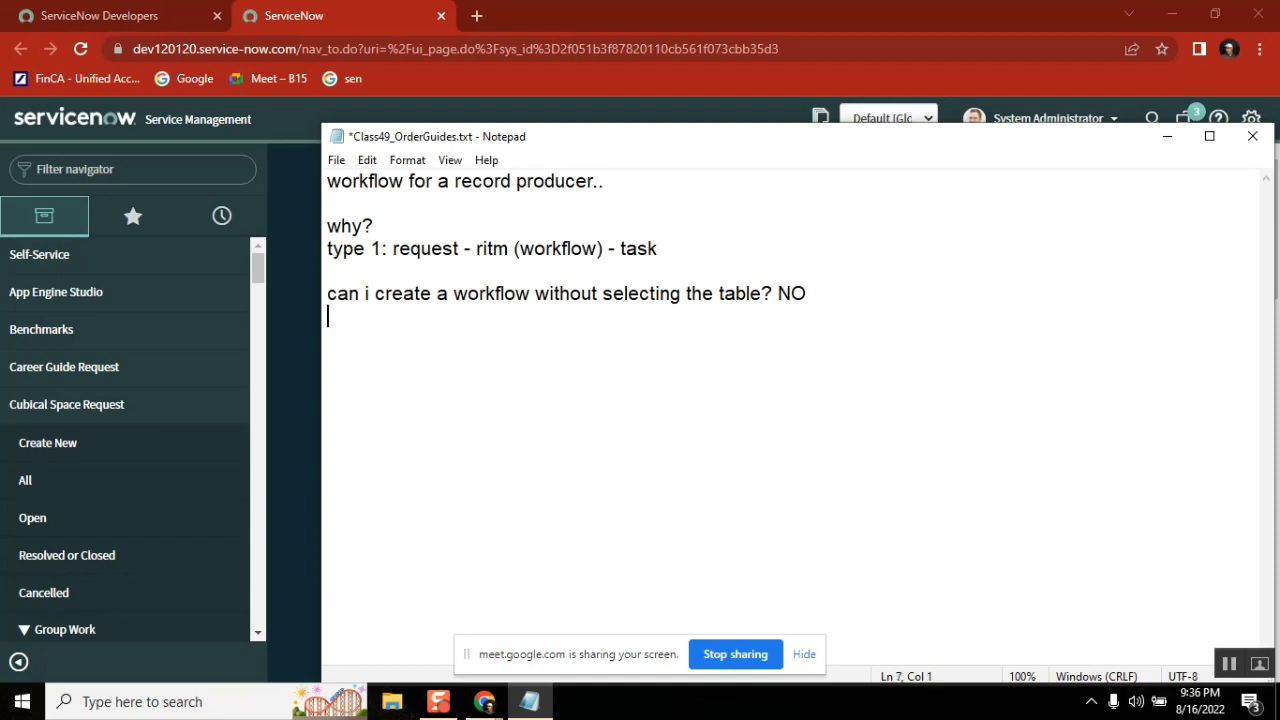
Add the line 'Both record producer and workflow should alligh to same table..' and raise the window
type("Both")
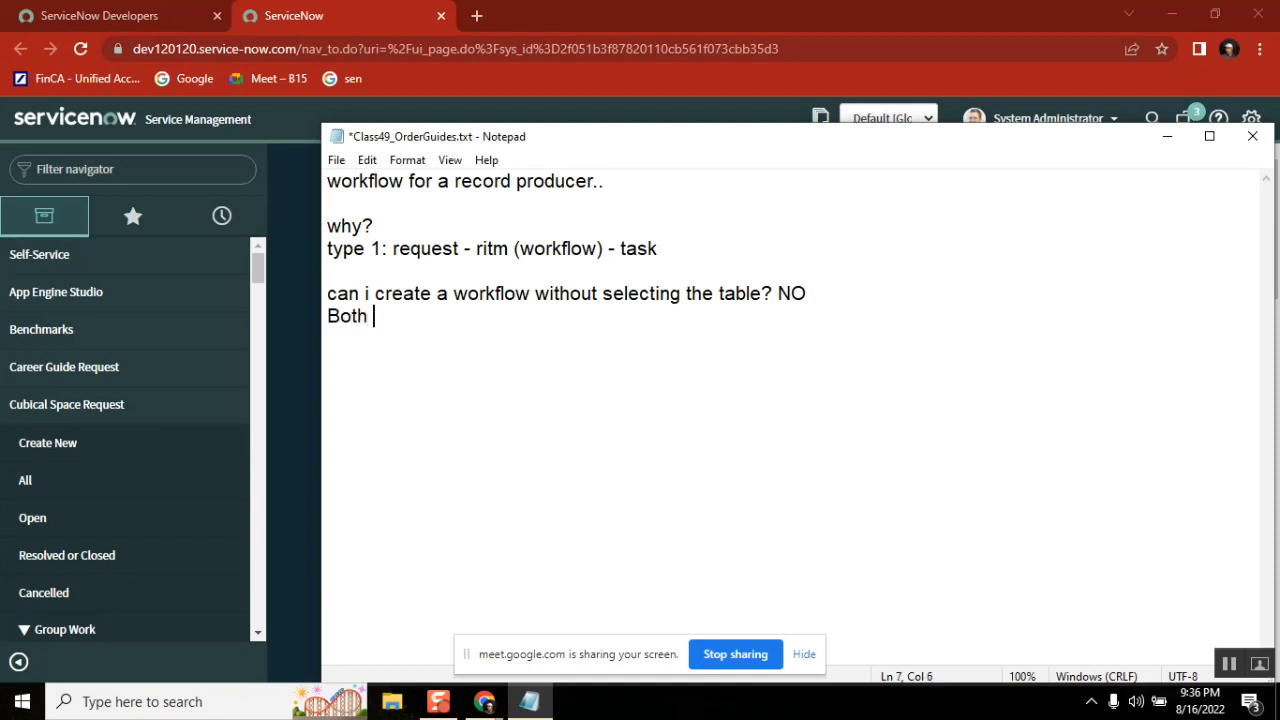
type("record")
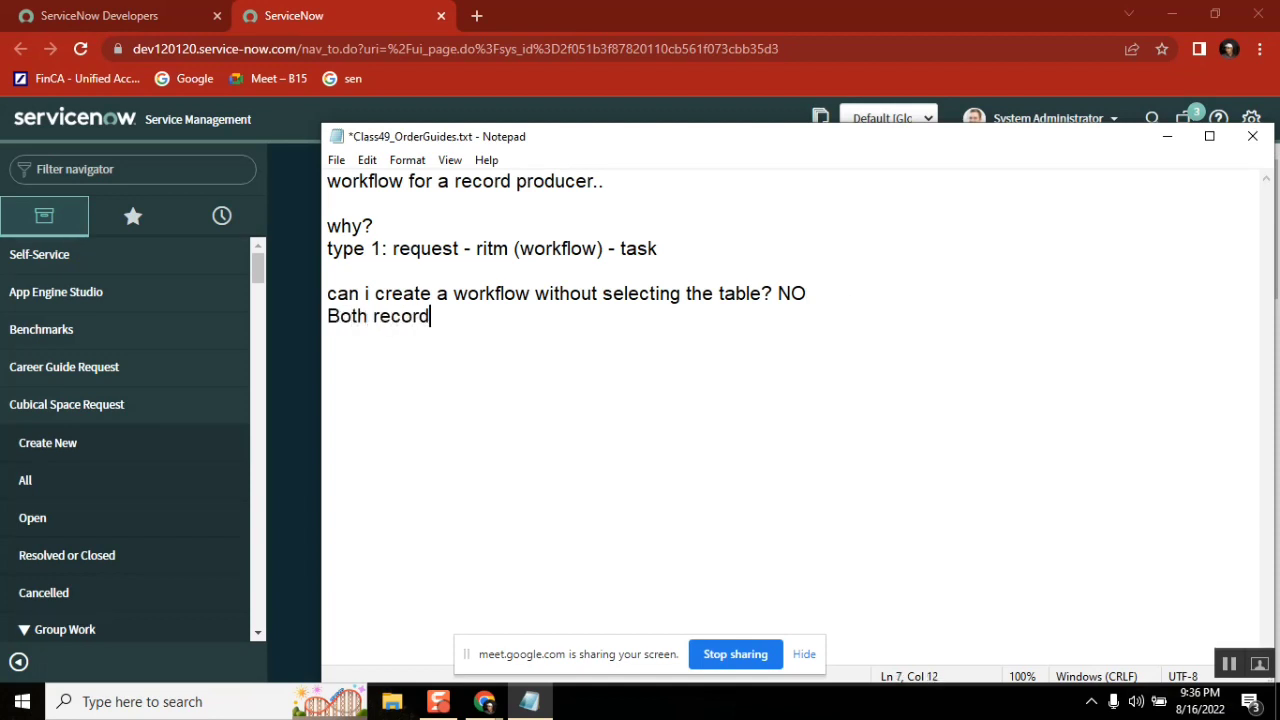
type("\" \"")
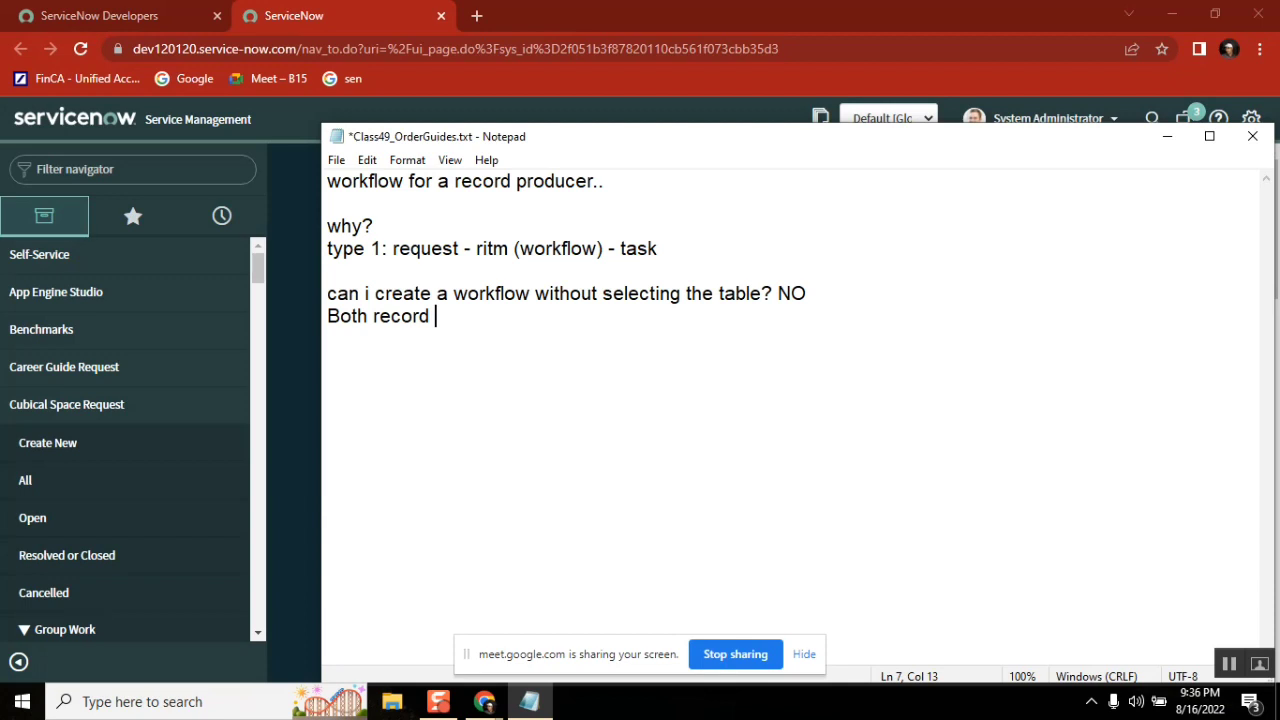
type("produc")
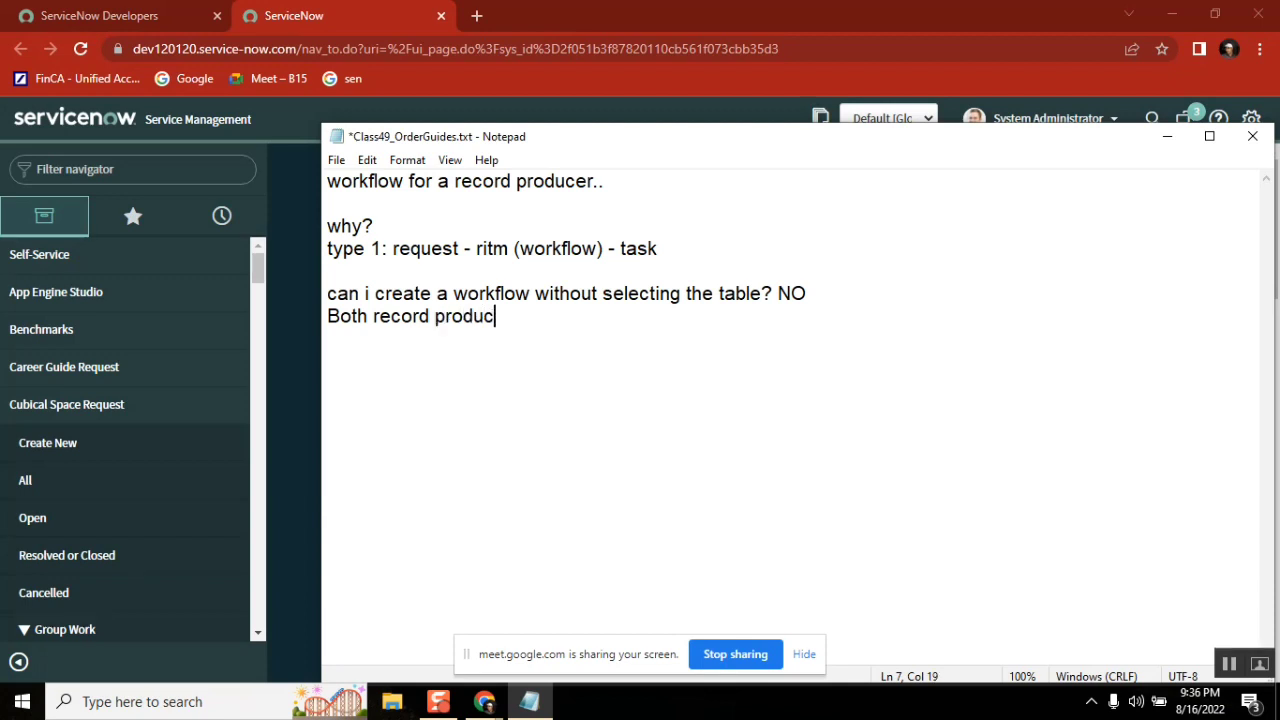
type("er and workflow")
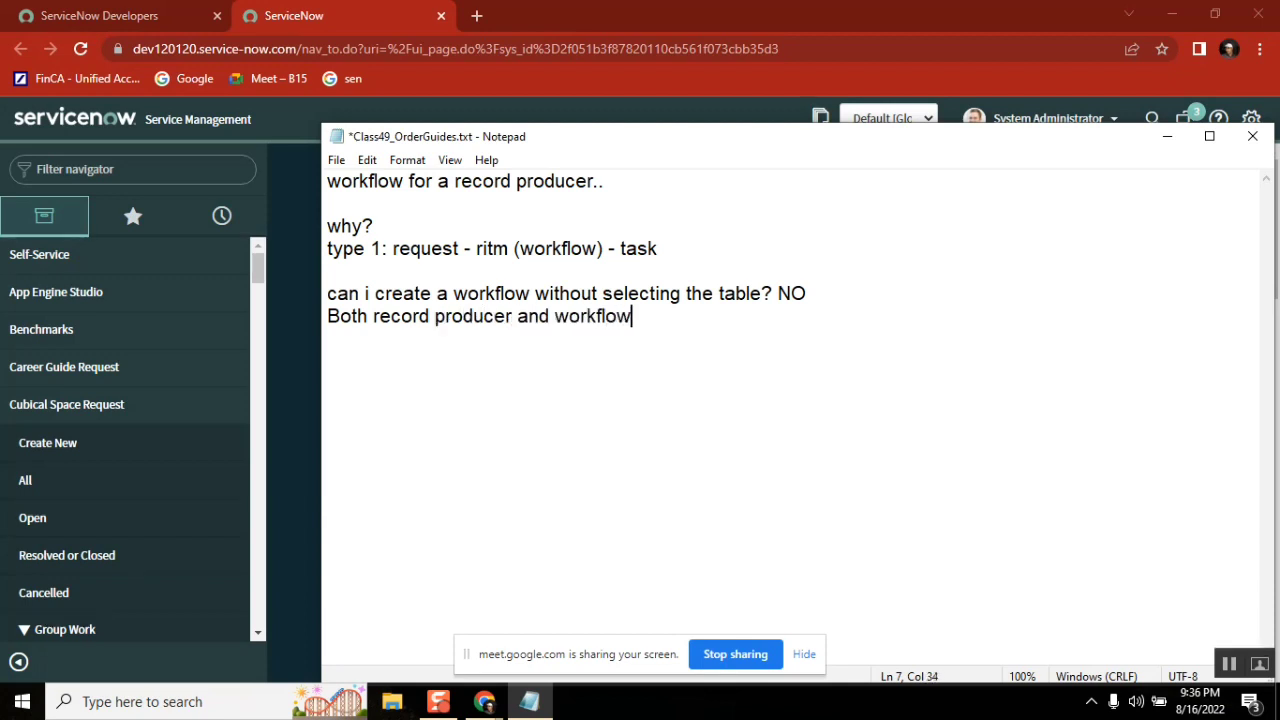
type("should allit")
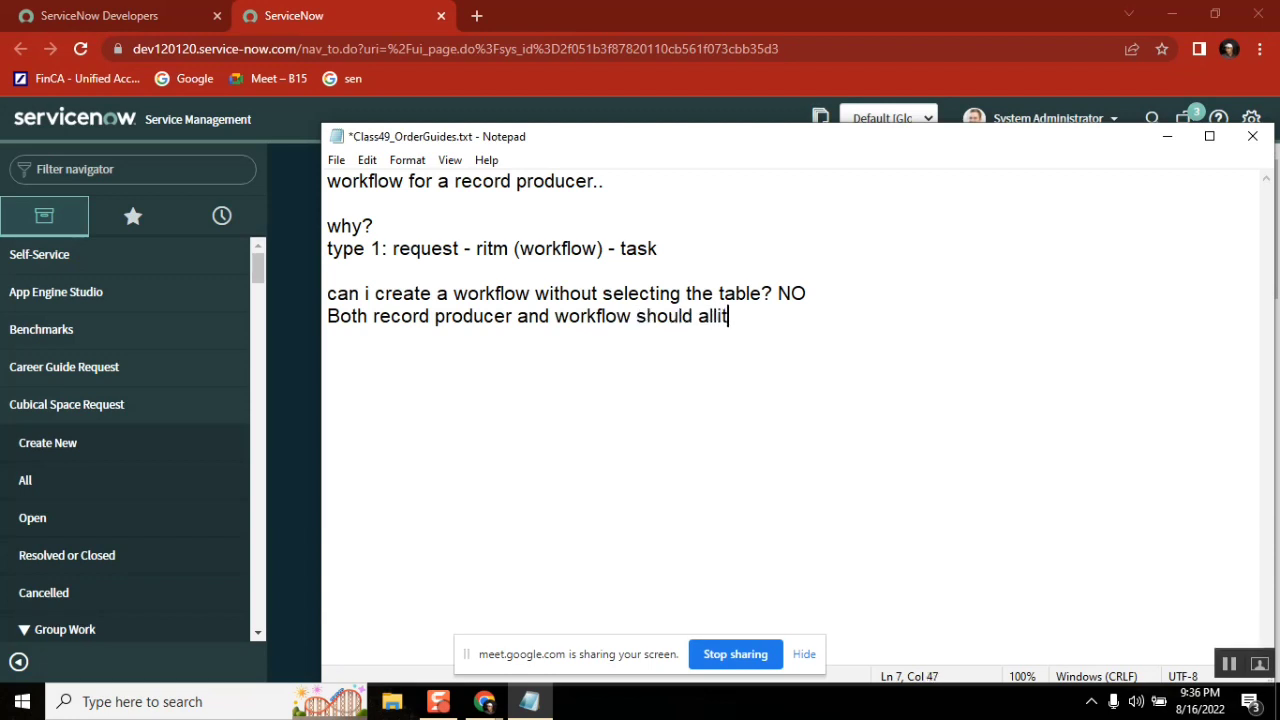
type("gh to same table..")
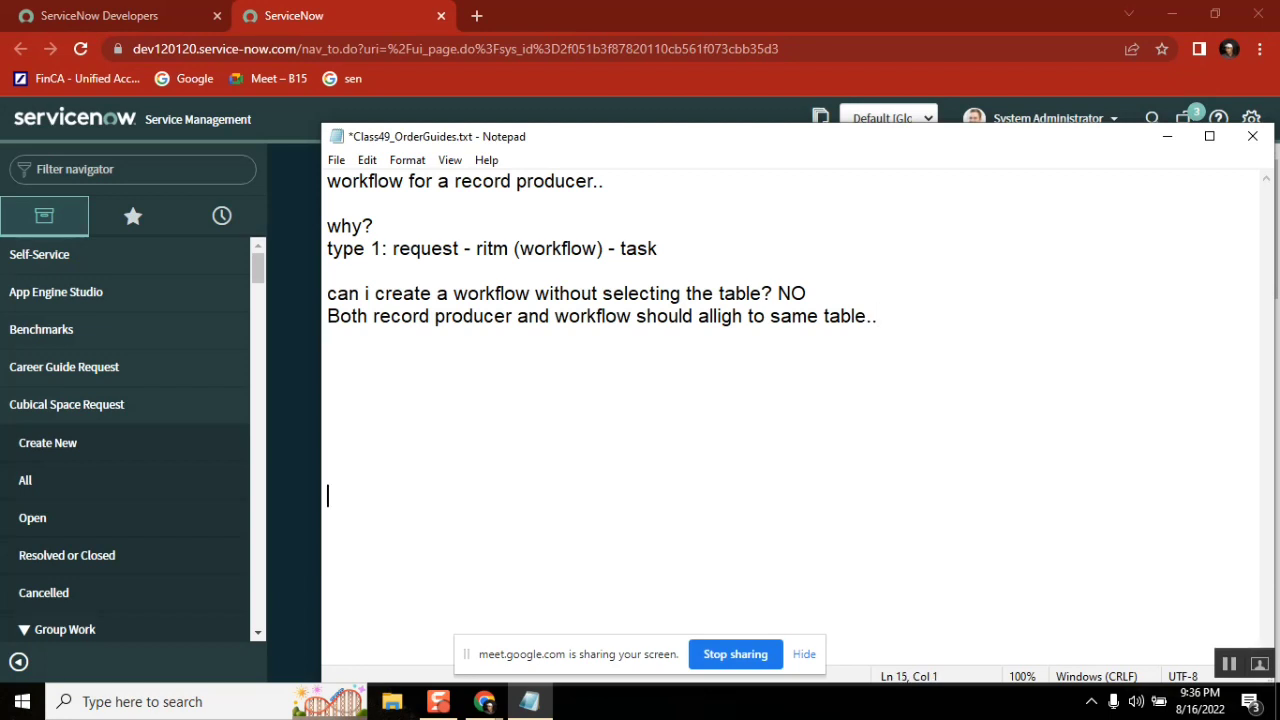
key("enter")
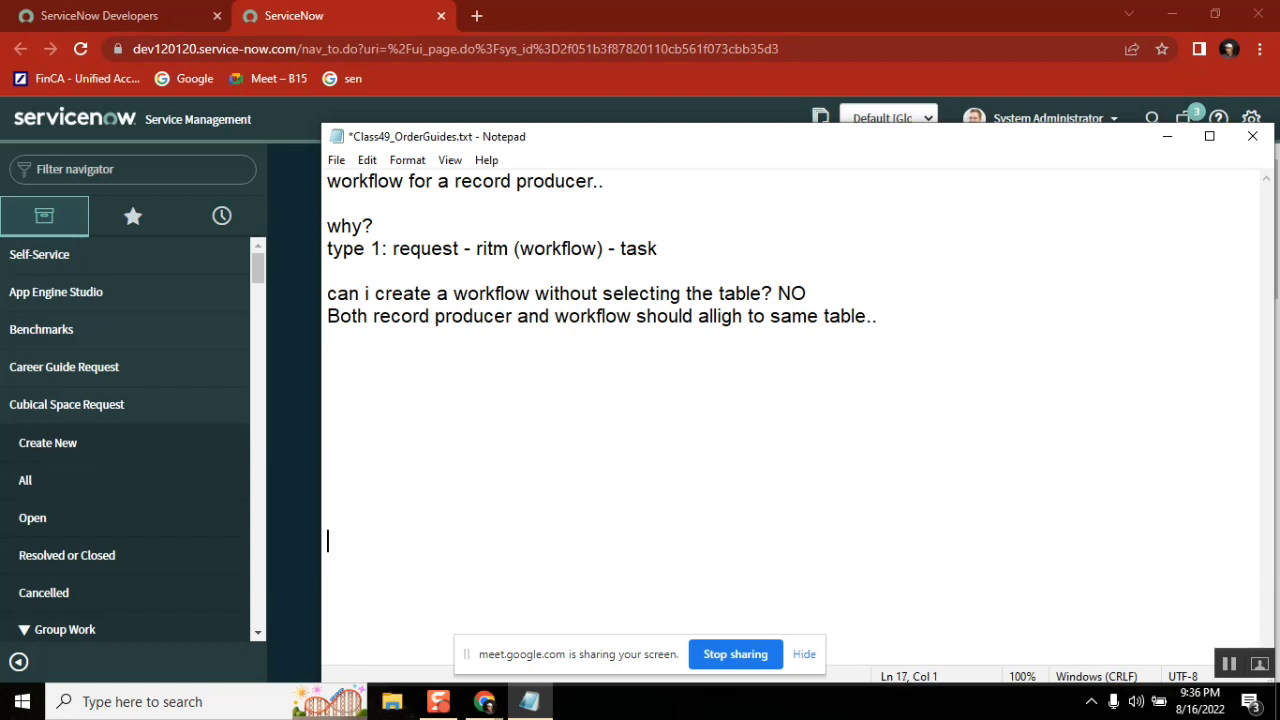
left_click_drag(430, 136, 430, 70)
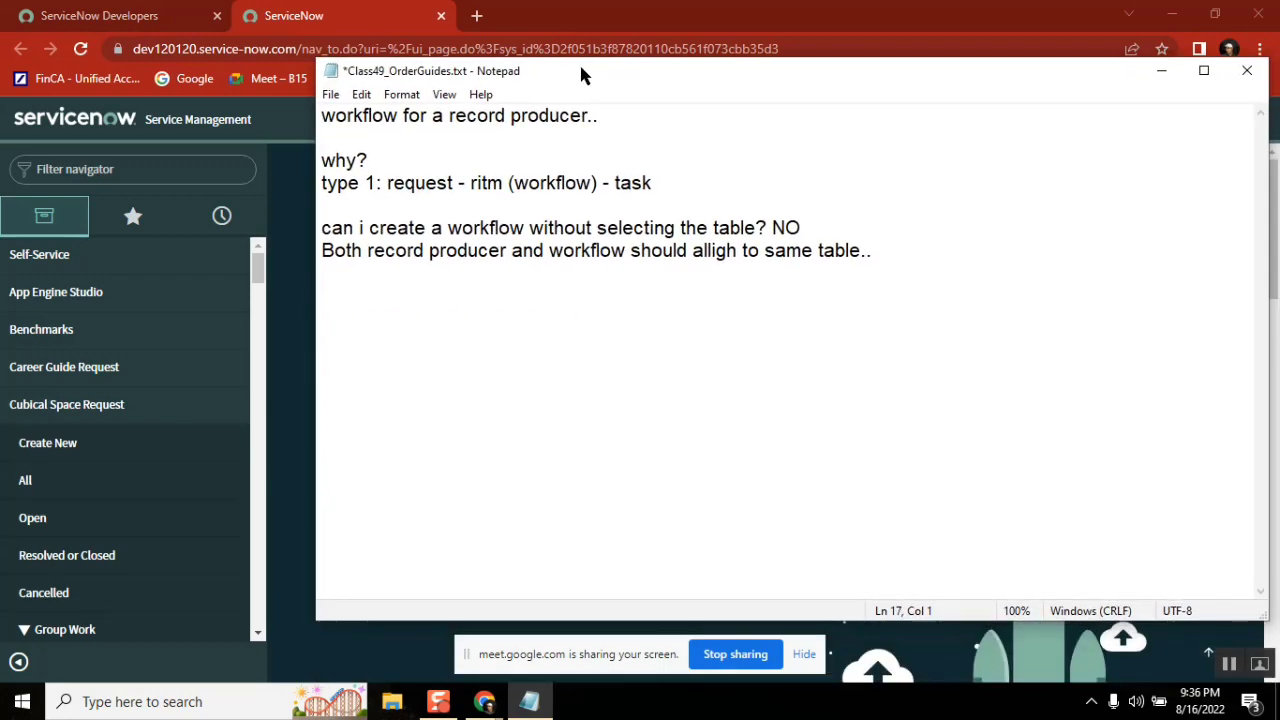